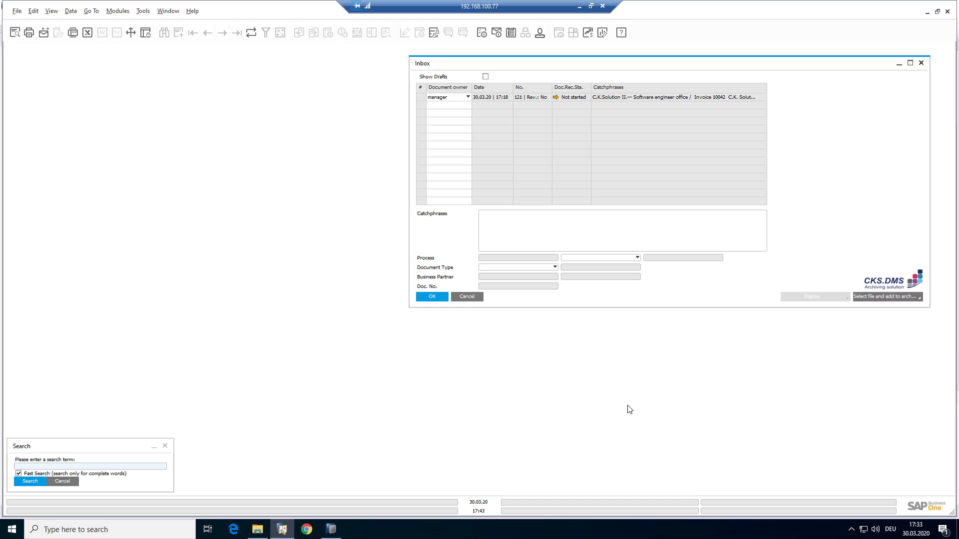
mouse_move(643, 411)
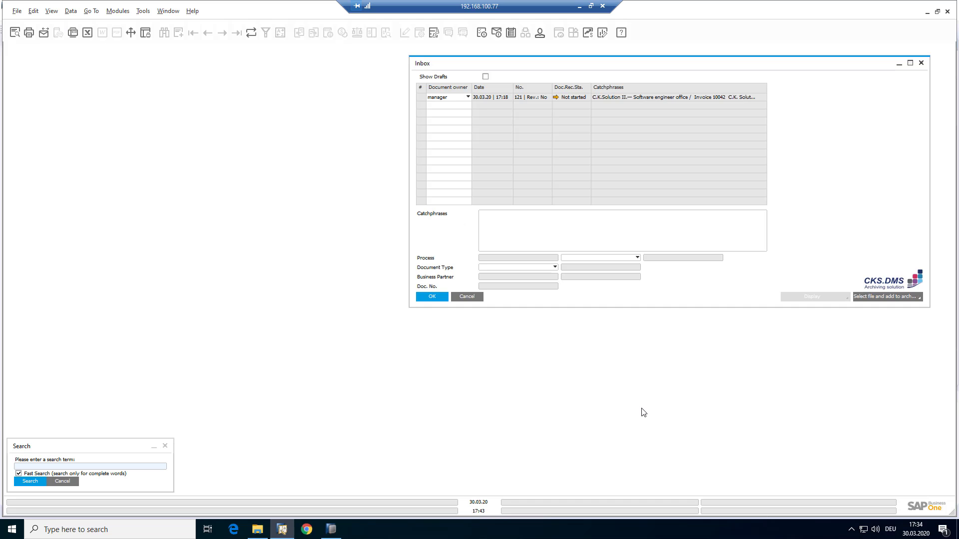
mouse_move(651, 412)
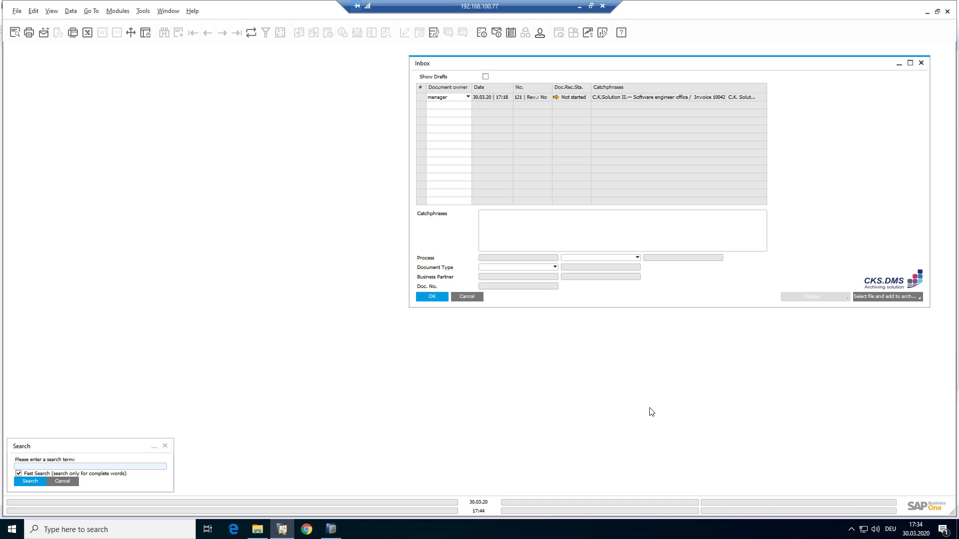
mouse_move(637, 401)
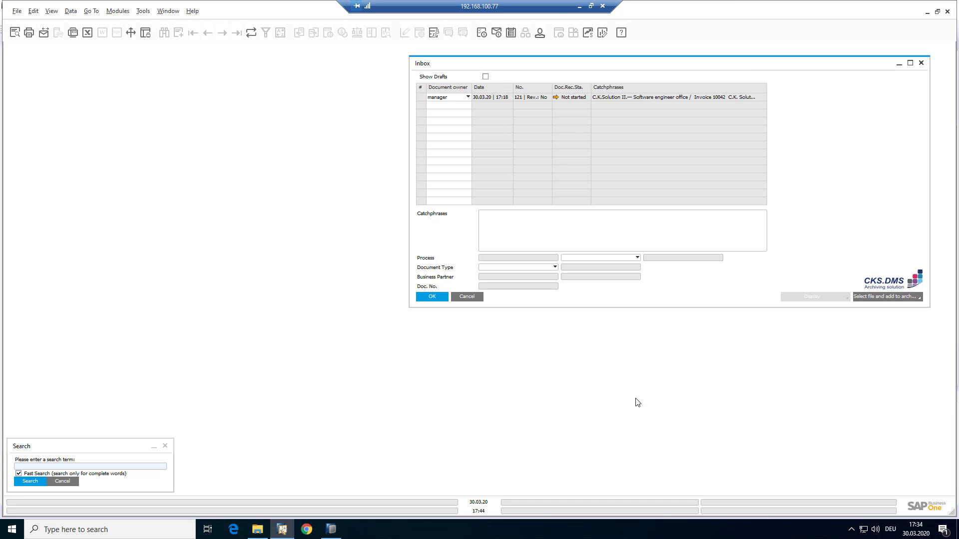
mouse_move(657, 410)
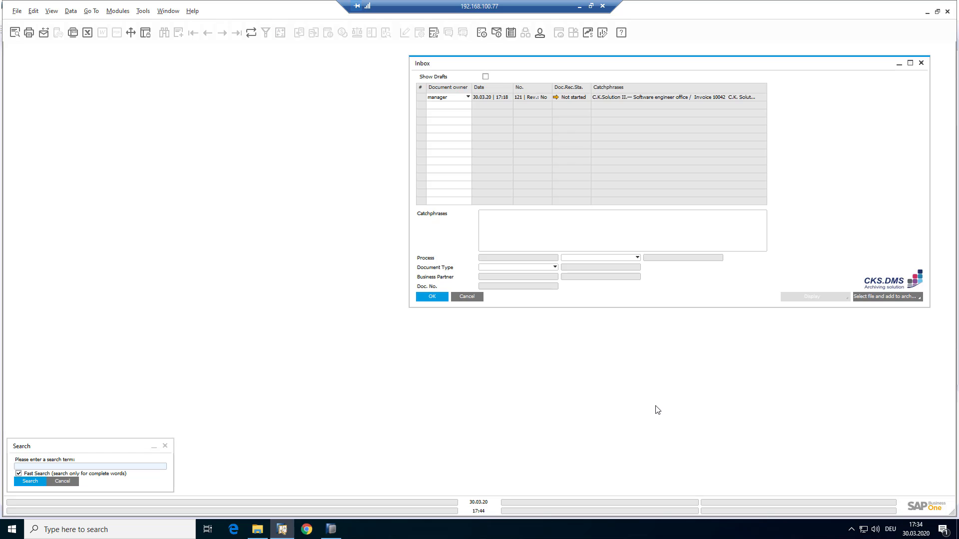
mouse_move(664, 414)
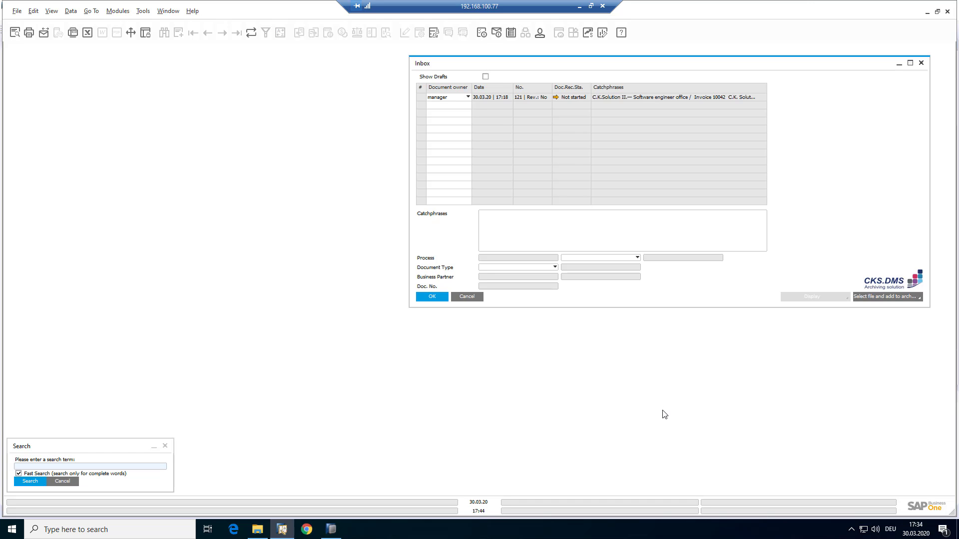
mouse_move(652, 413)
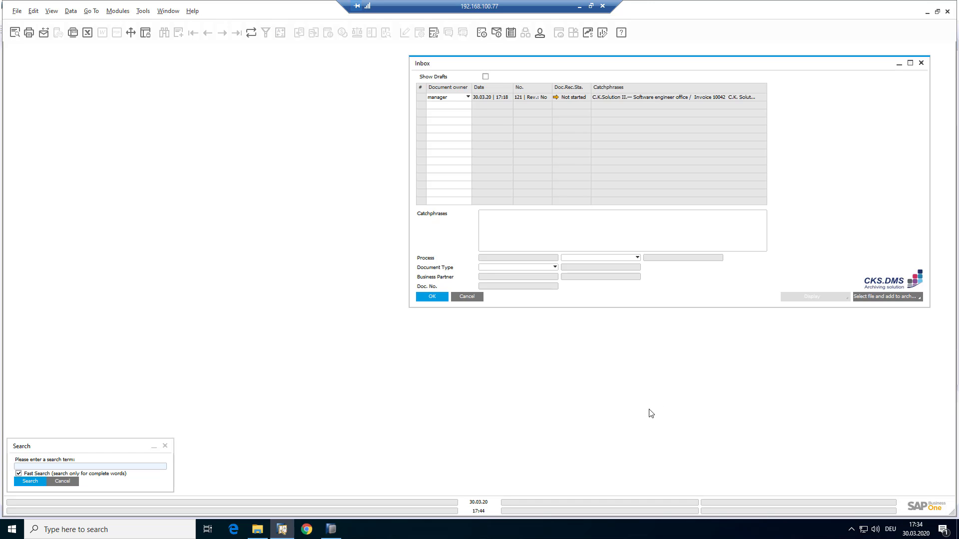
mouse_move(665, 406)
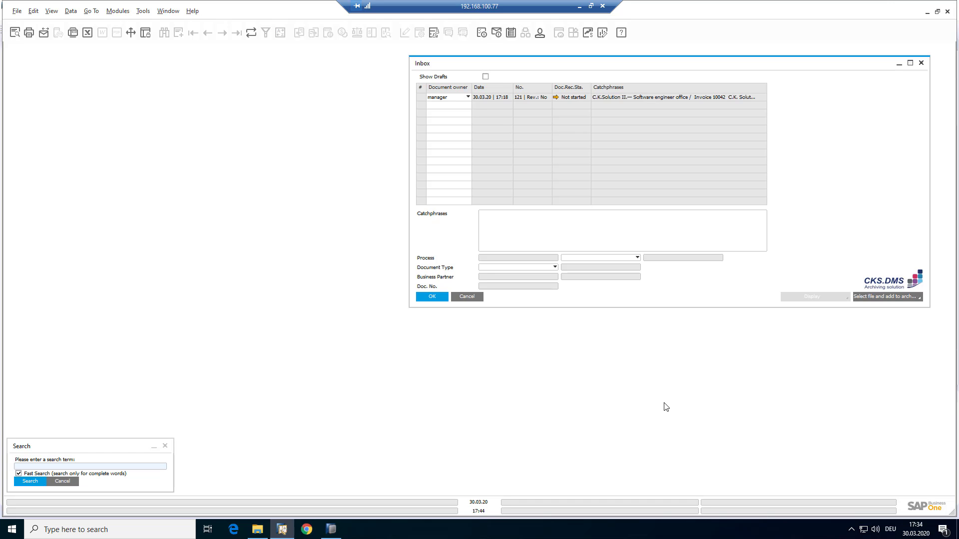
mouse_move(647, 402)
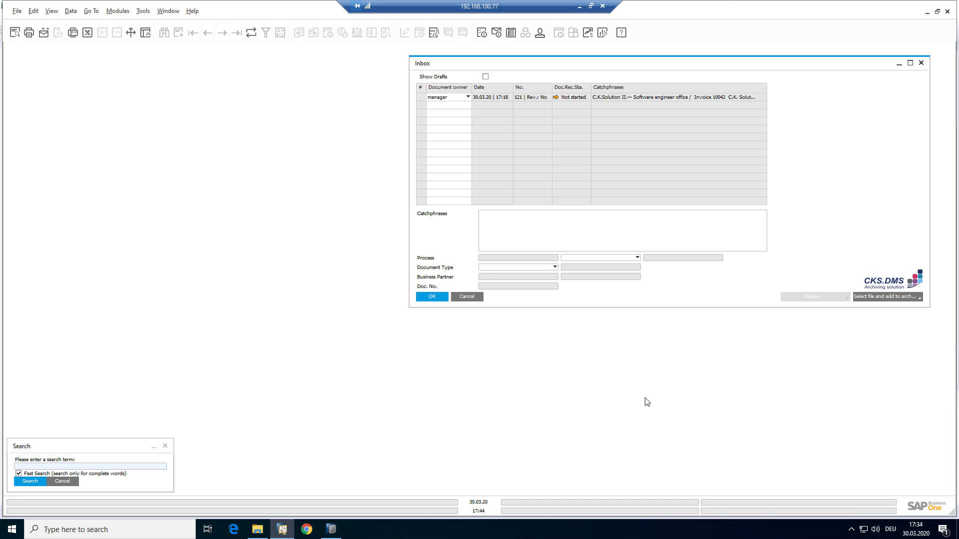
mouse_move(622, 216)
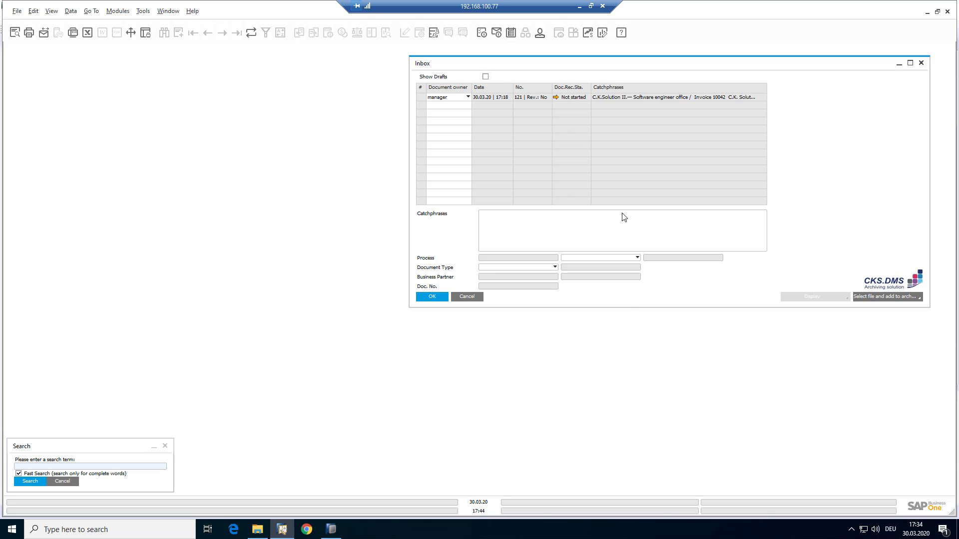
mouse_move(519, 68)
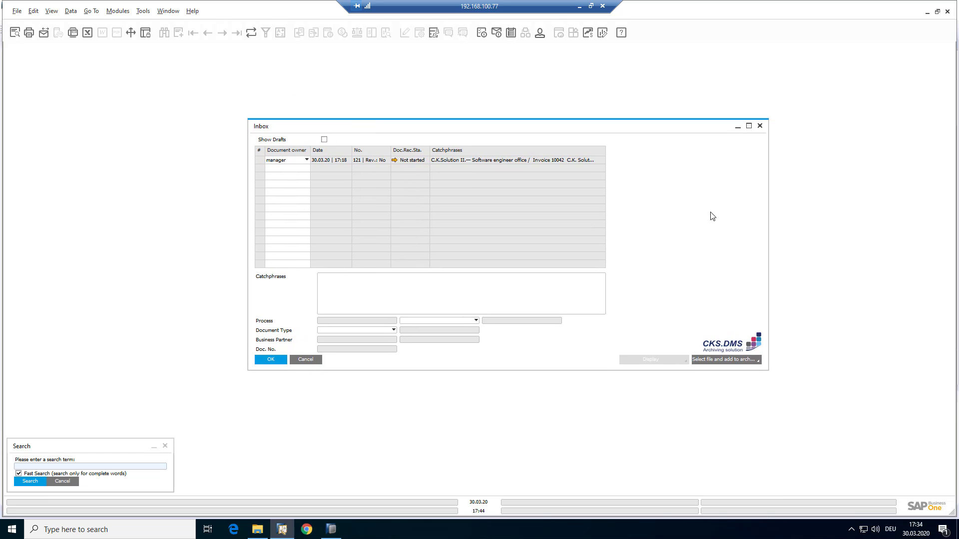
mouse_move(670, 171)
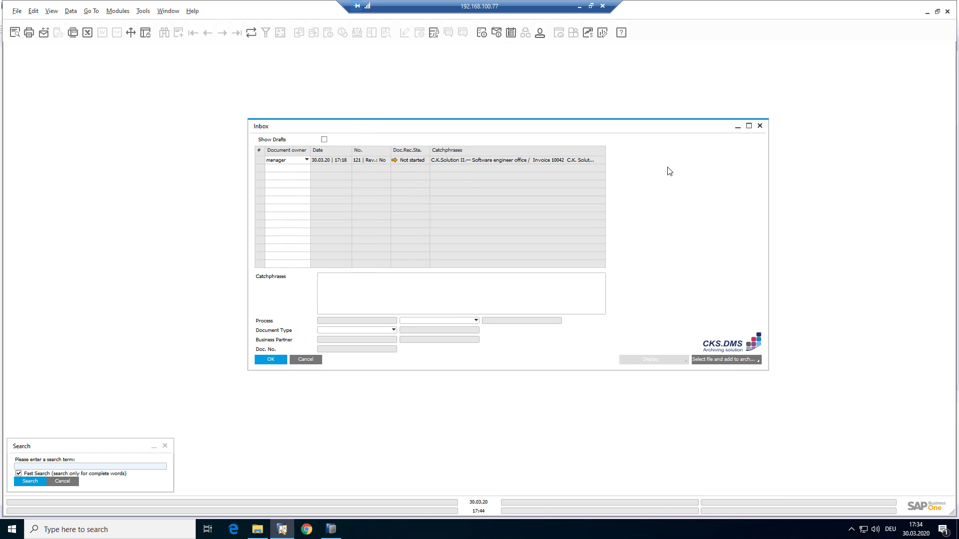
mouse_move(620, 177)
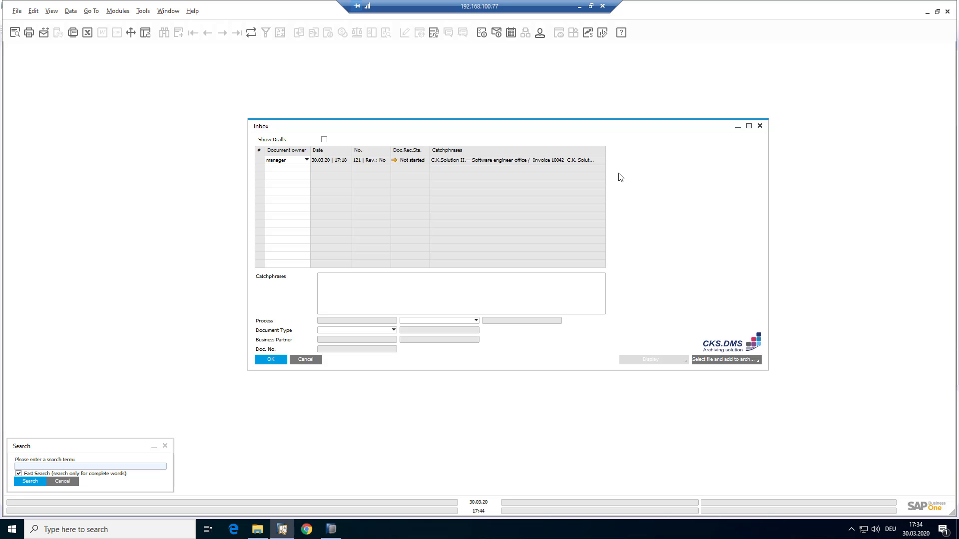
mouse_move(629, 176)
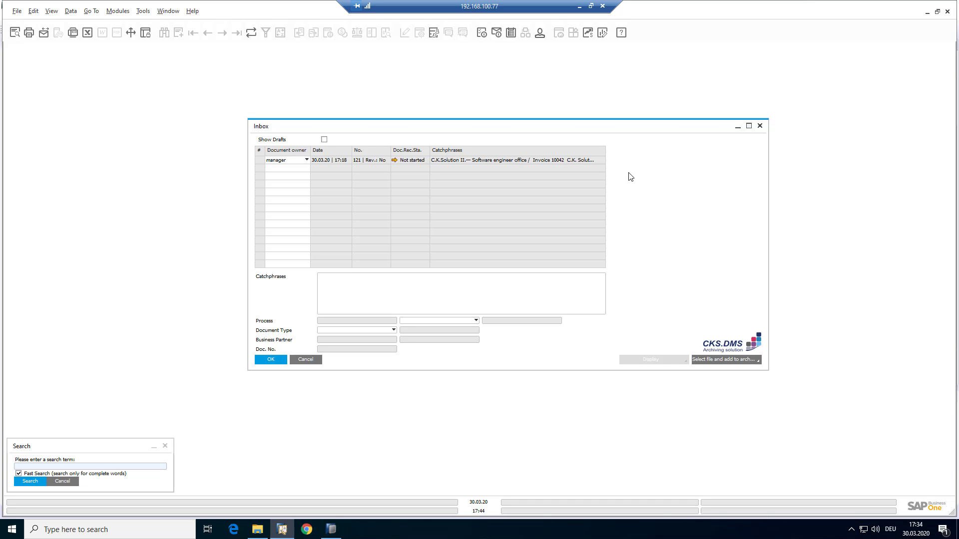
mouse_move(649, 186)
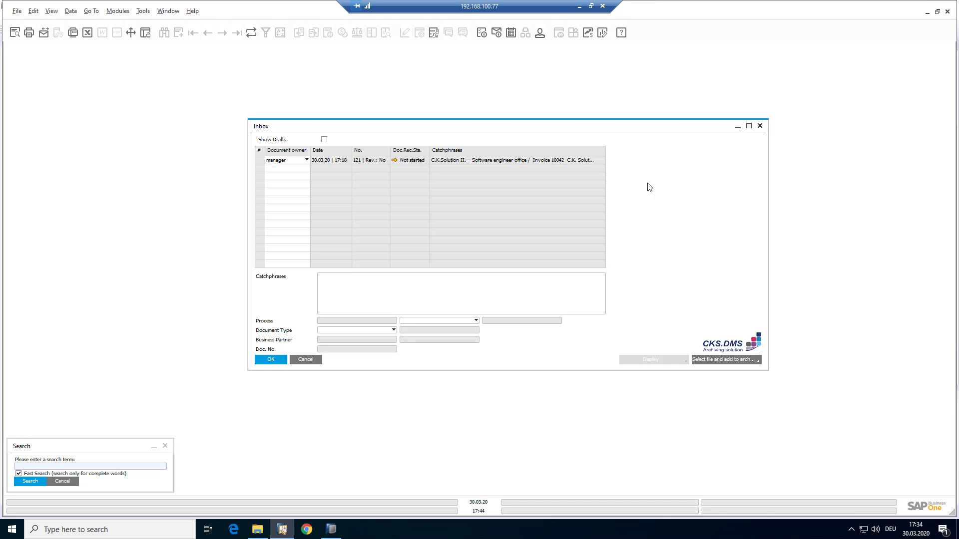
mouse_move(671, 208)
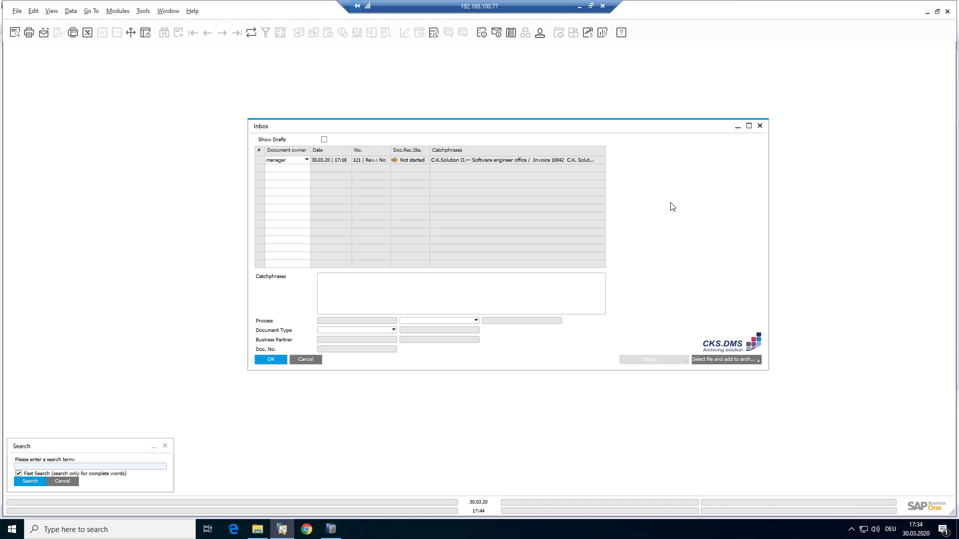
mouse_move(662, 202)
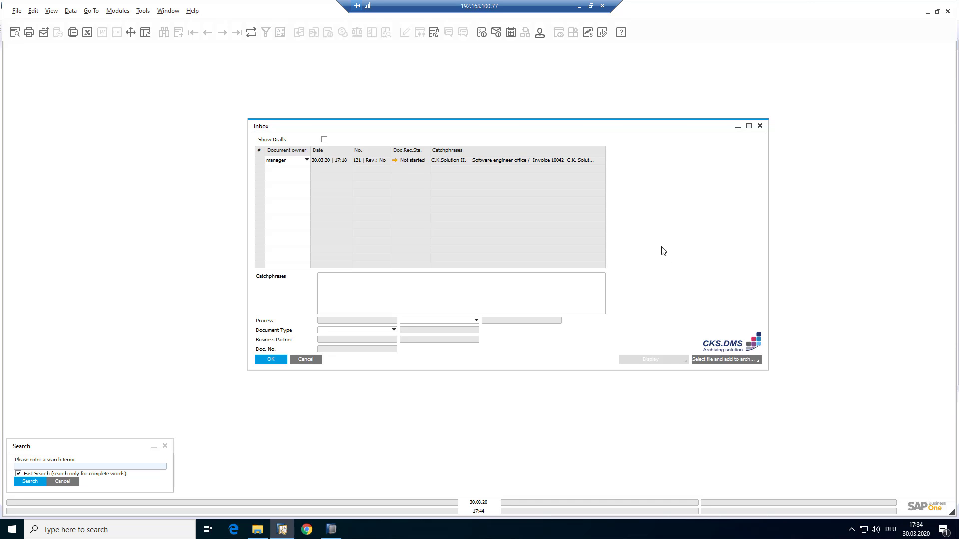
mouse_move(685, 276)
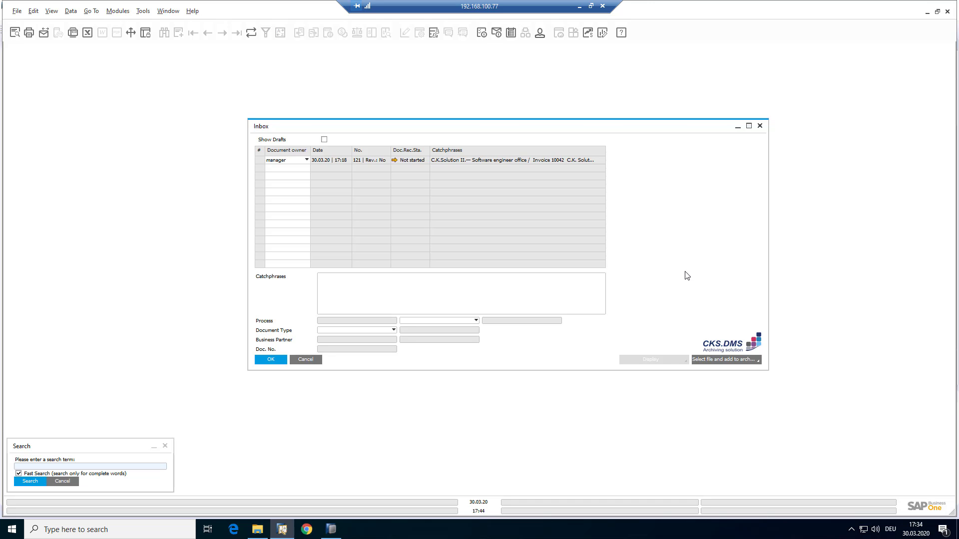
mouse_move(722, 363)
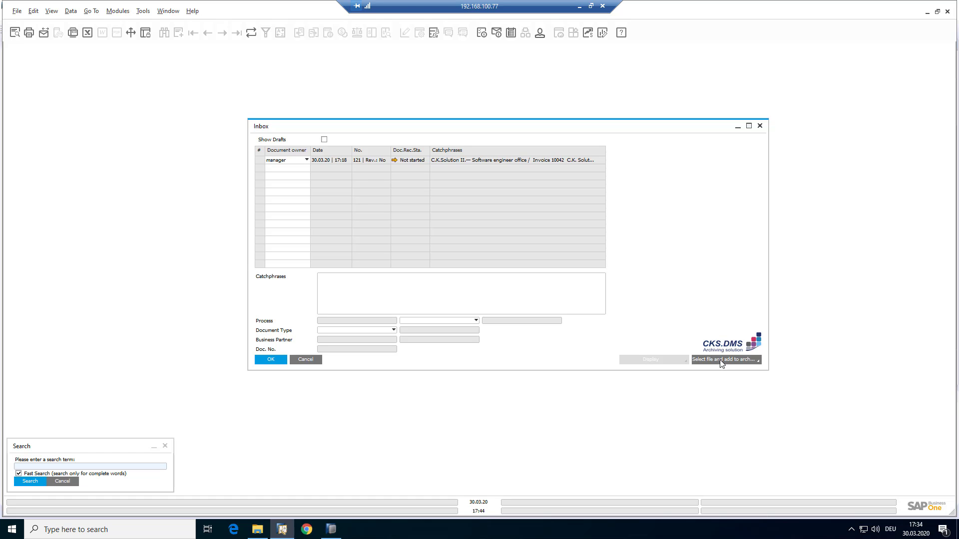
Step: Add the ESRInvoiceCKSolution PDF from the Desktop to the CKS.DMS archive inbox
click(723, 359)
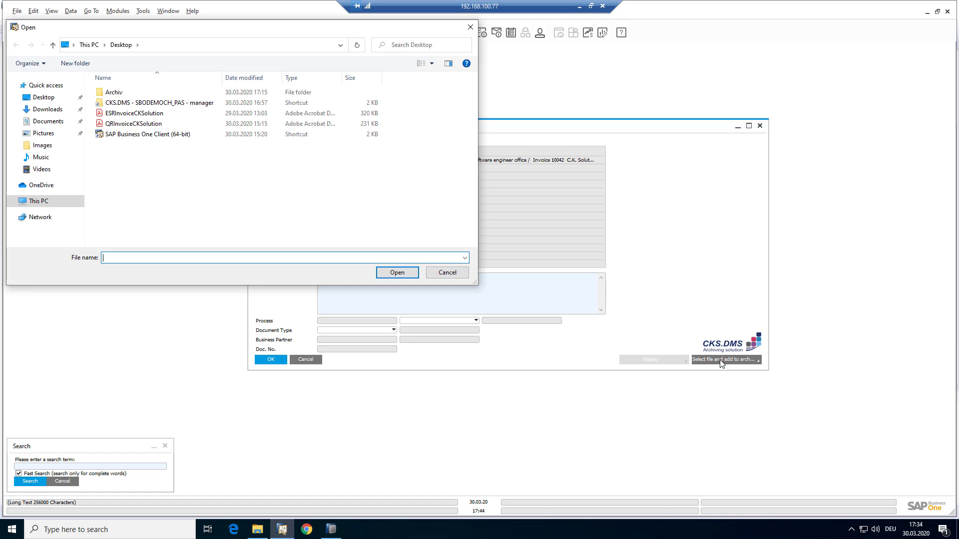
click(131, 113)
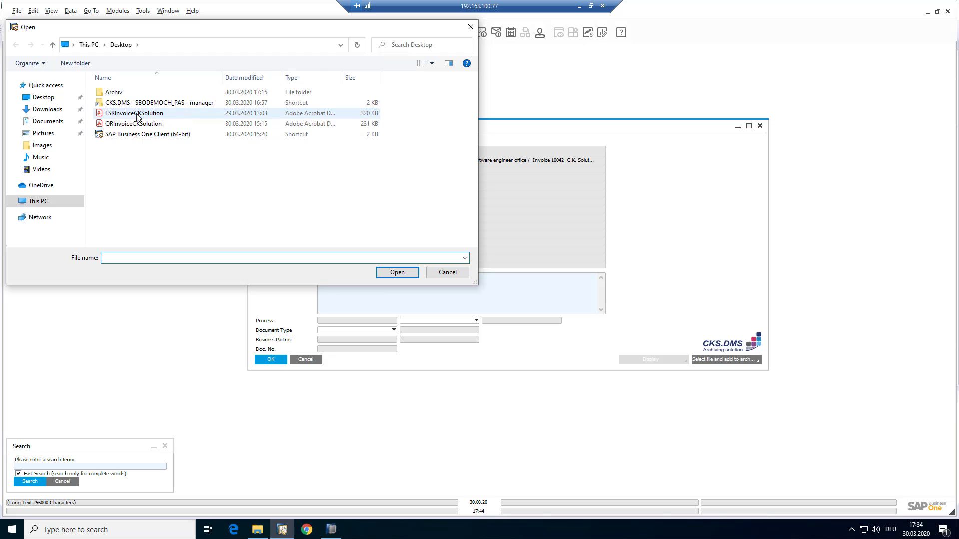
click(133, 113)
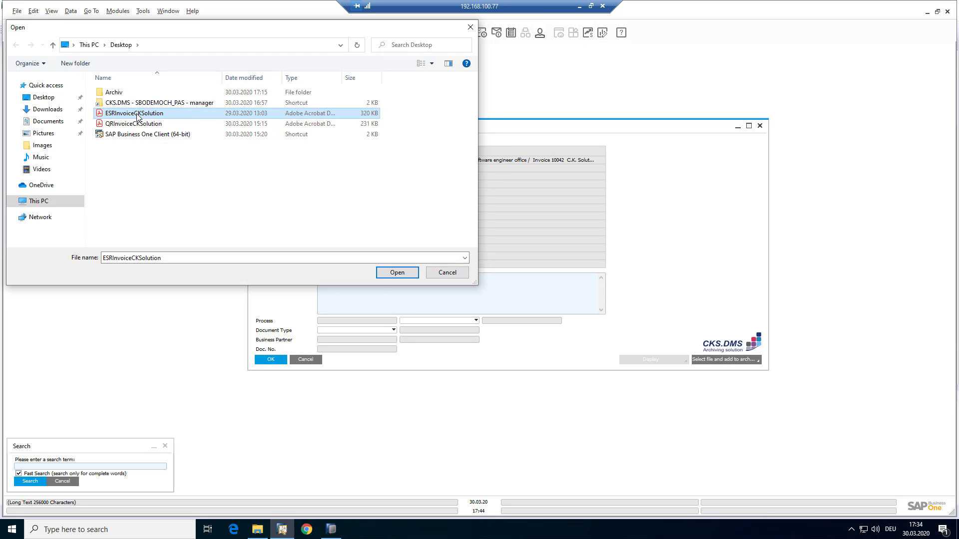
click(398, 271)
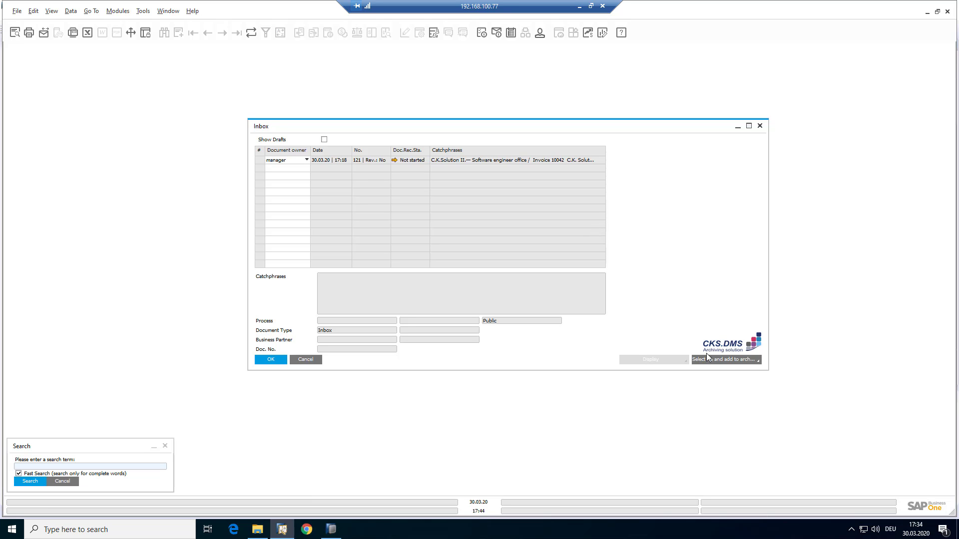
Step: Add the QRInvoiceCKSolution PDF to the archive inbox as another unstarted entry
click(724, 359)
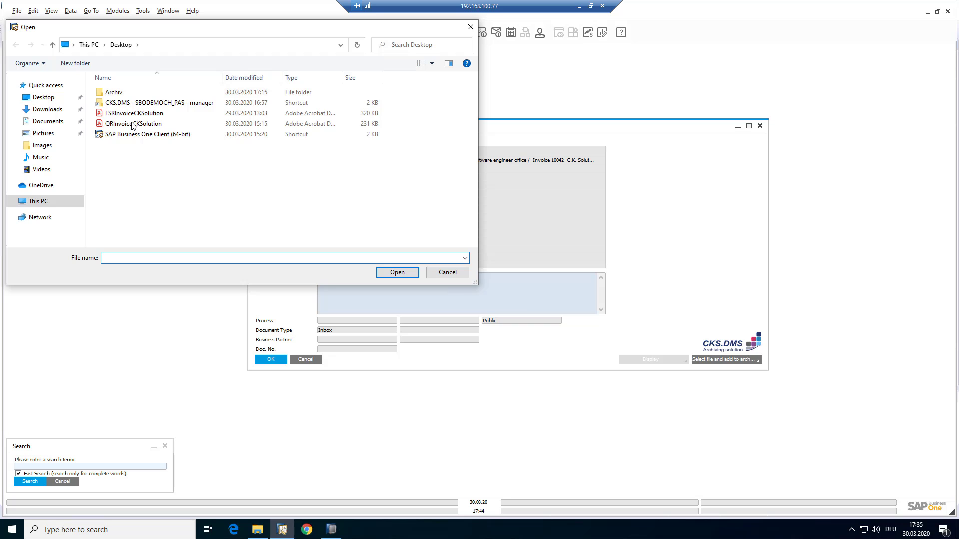
mouse_move(131, 128)
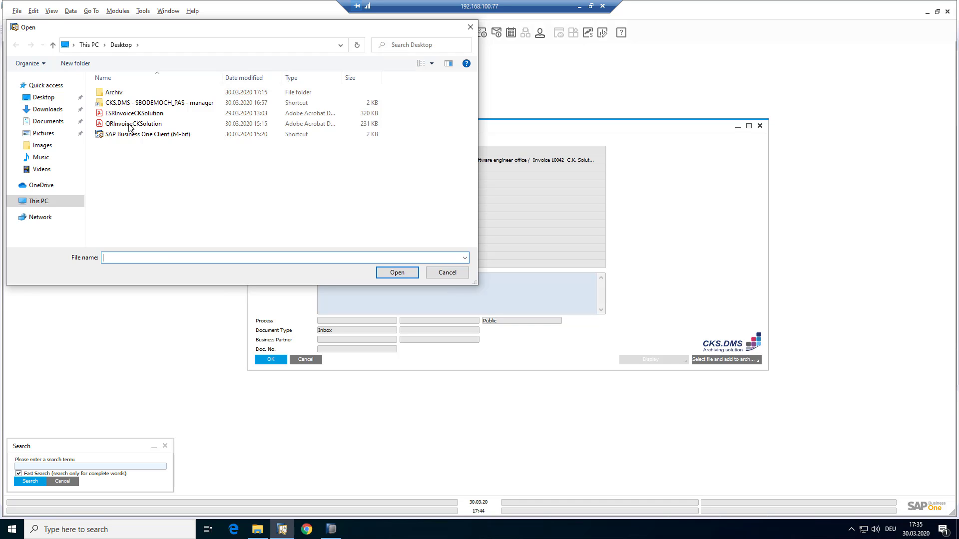
click(447, 272)
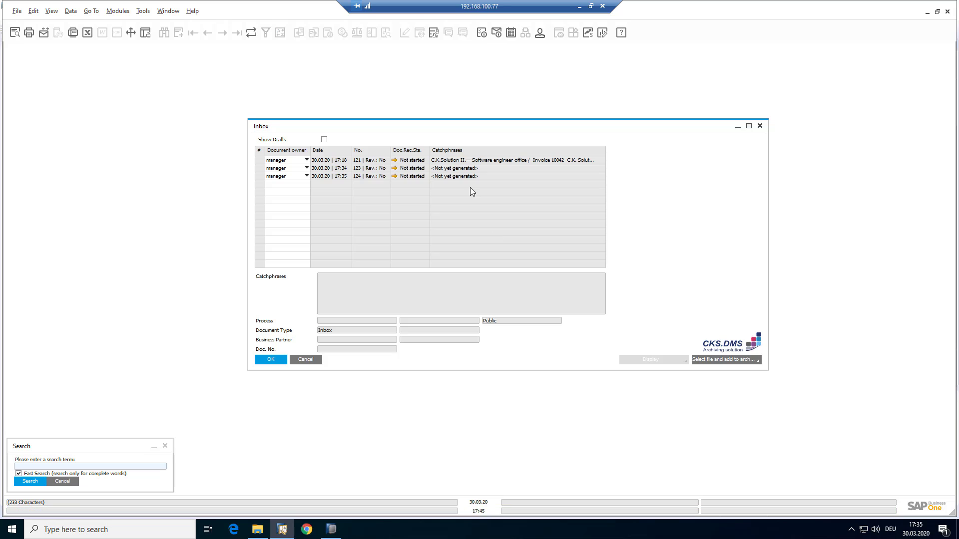
click(355, 168)
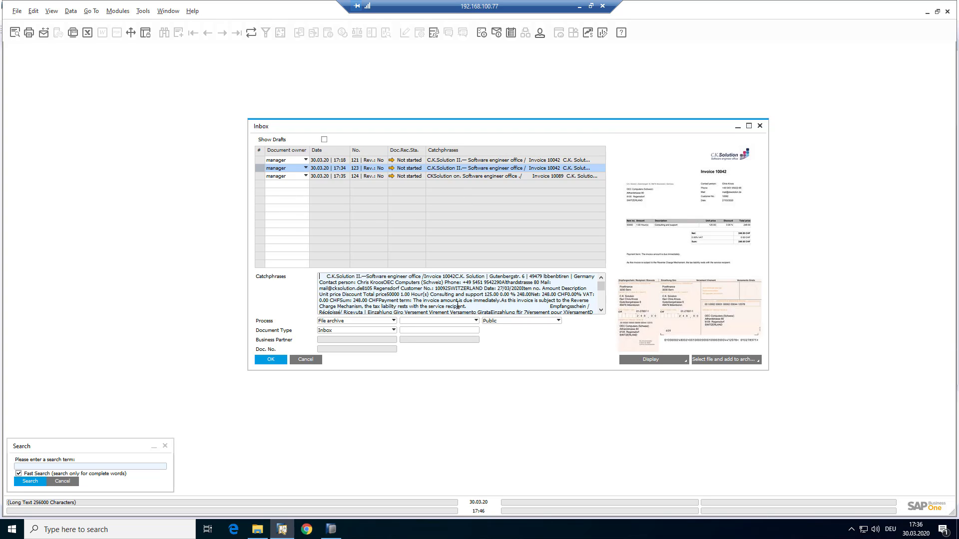
mouse_move(420, 212)
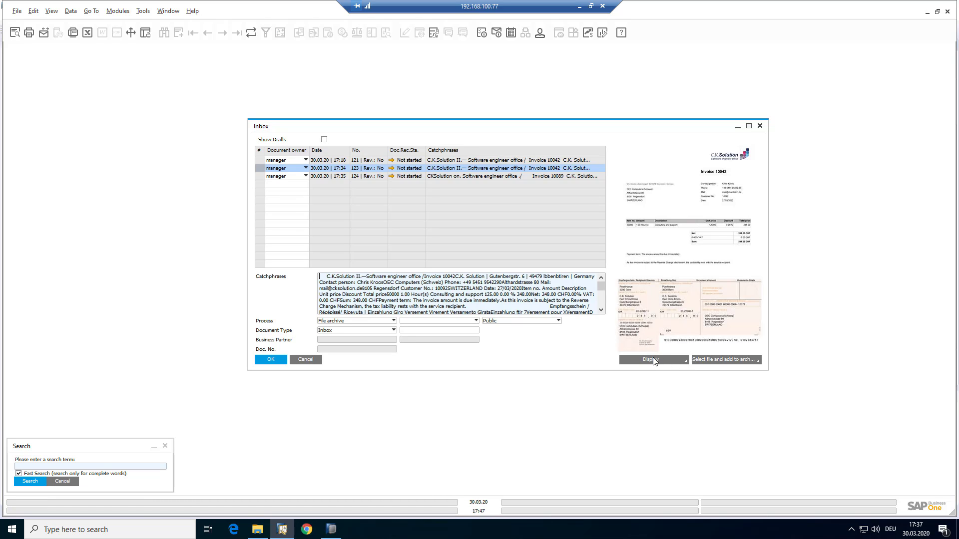
Step: Display invoice 10042 in Acrobat Reader and scroll down to its orange payment slip
click(650, 358)
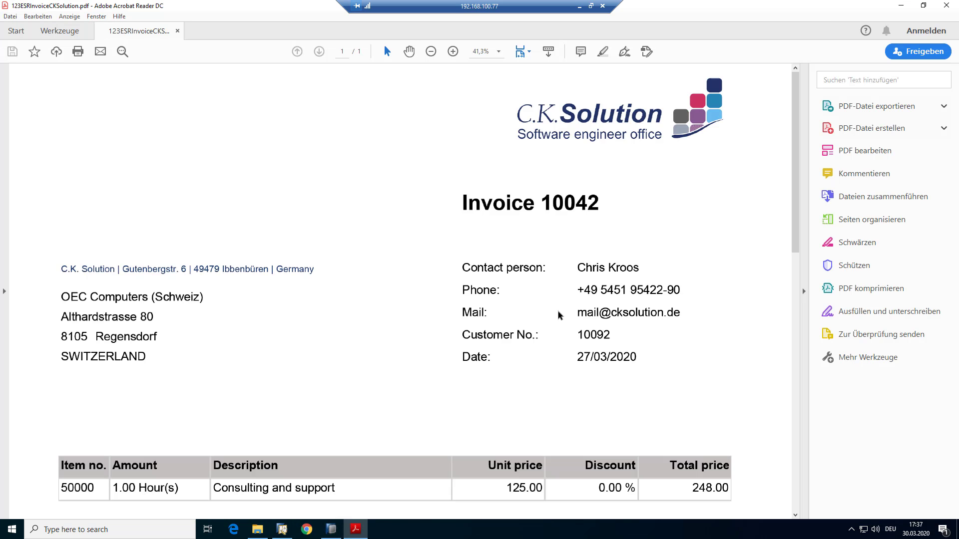
click(452, 52)
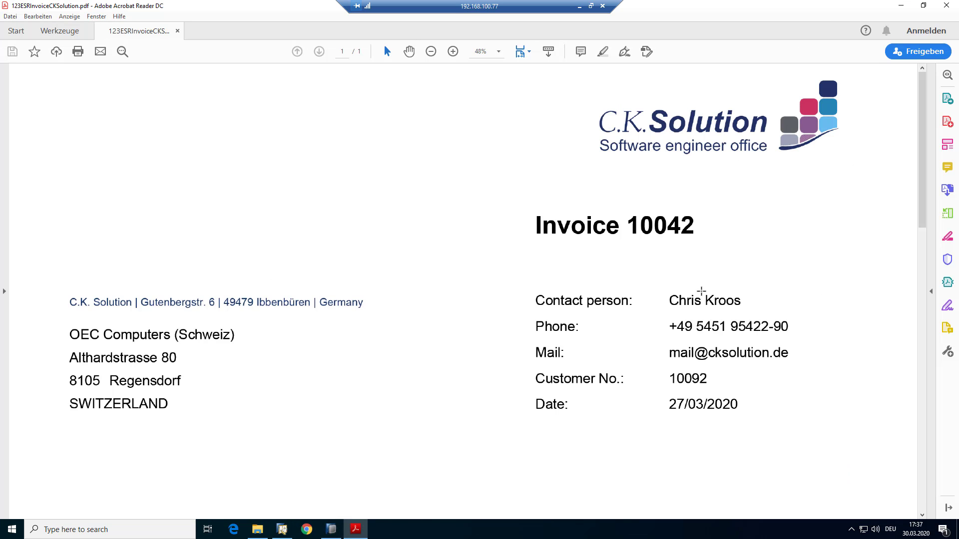
scroll(down, 3)
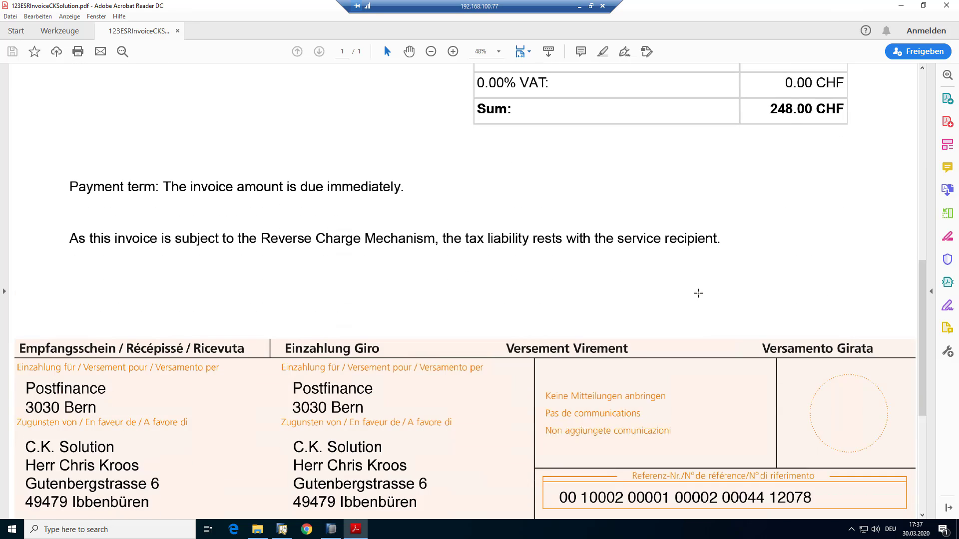
scroll(down, 3)
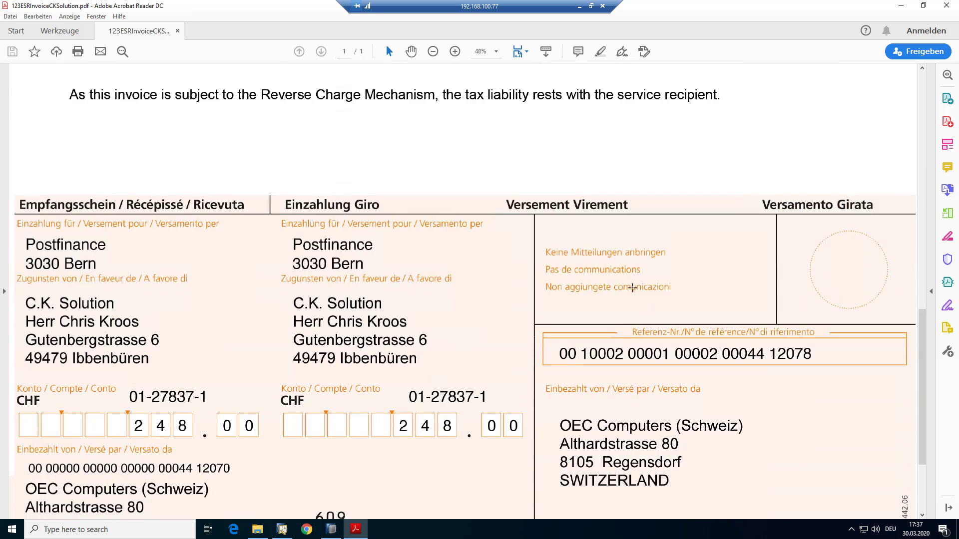
mouse_move(615, 288)
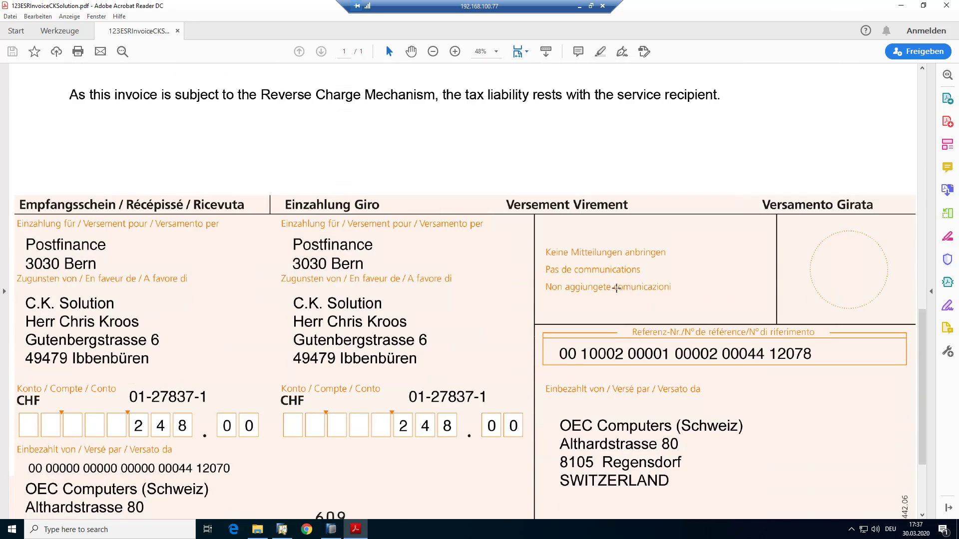
scroll(down, 3)
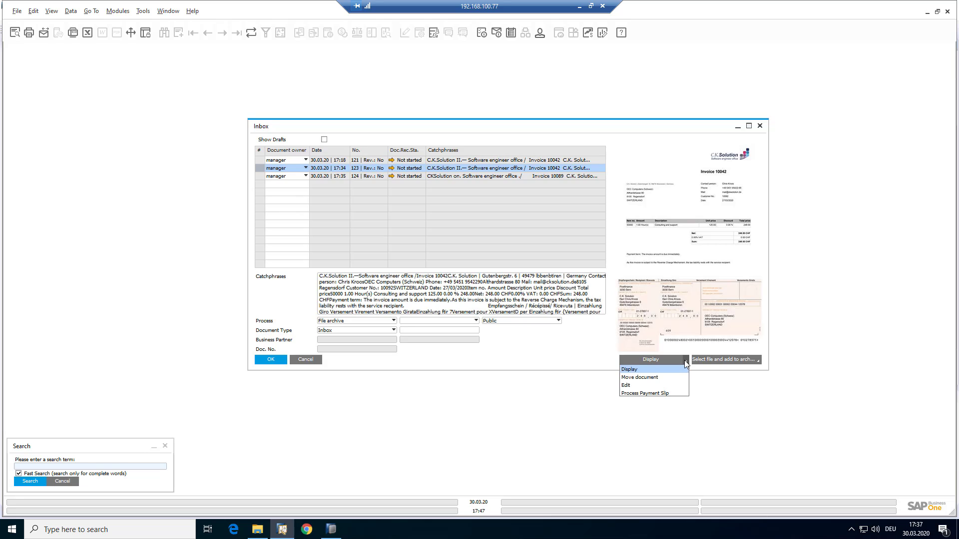
mouse_move(642, 398)
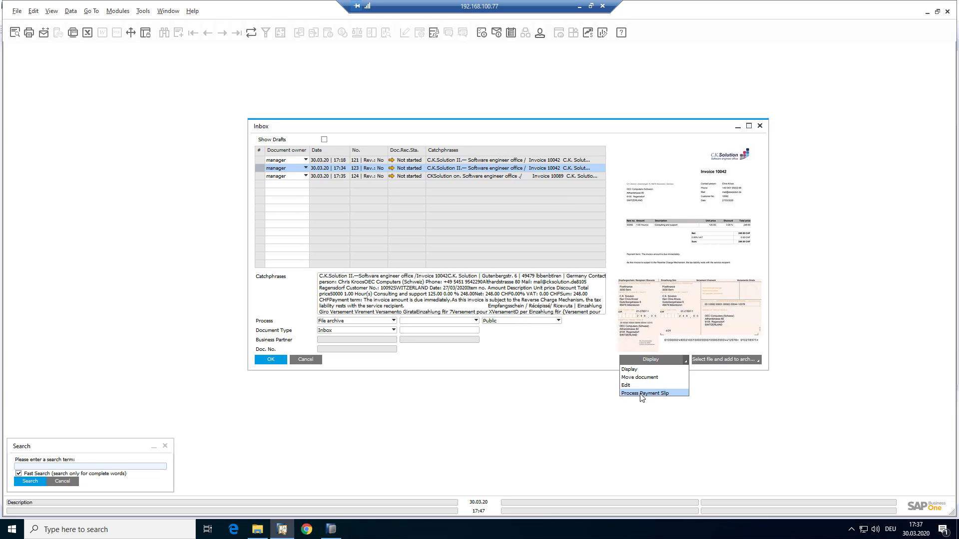
Step: Process the entry as a payment slip and pick supplier C.K. Solution (BP 10005)
click(645, 394)
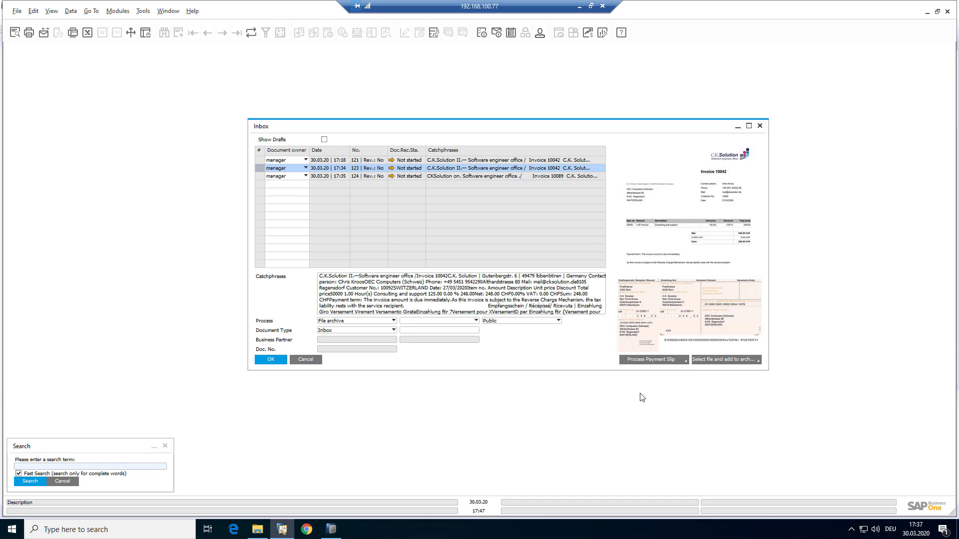
click(652, 359)
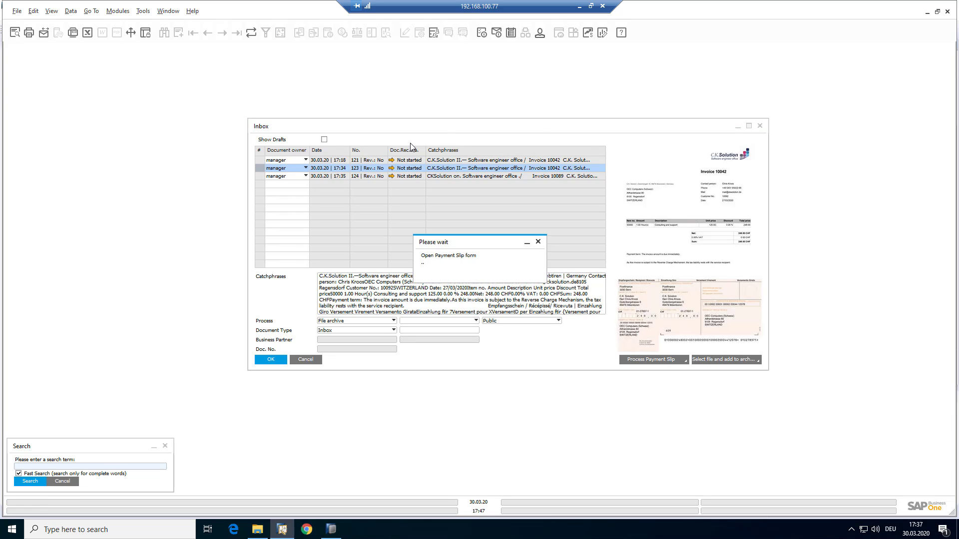
mouse_move(553, 191)
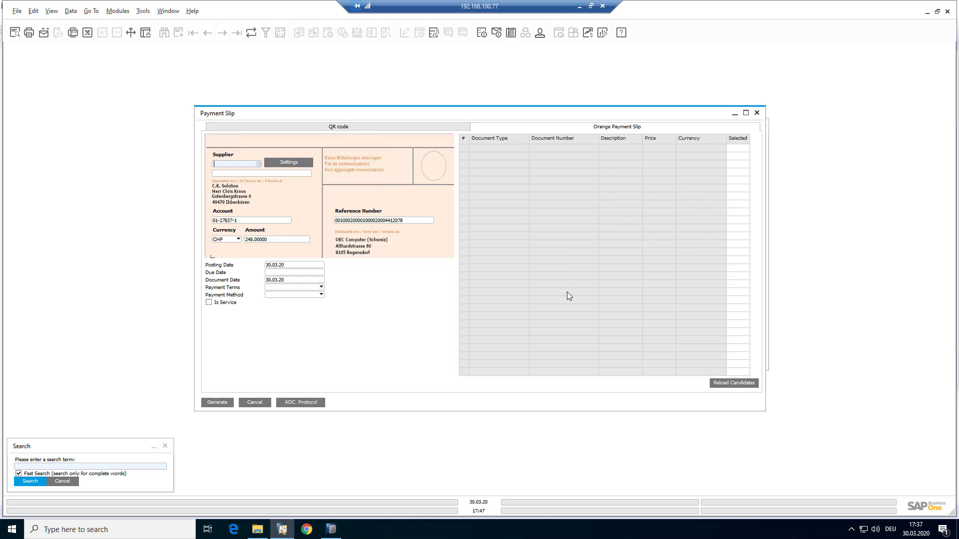
mouse_move(309, 201)
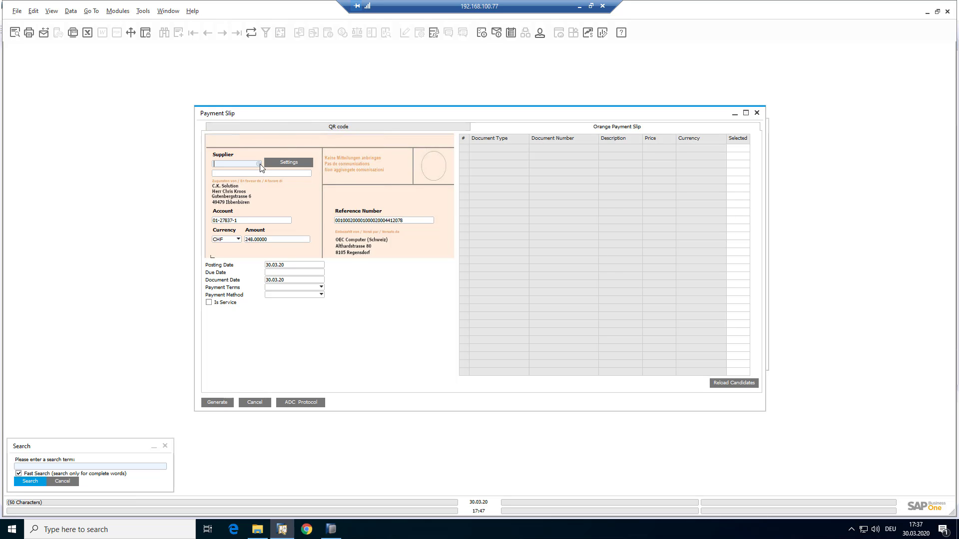
click(258, 163)
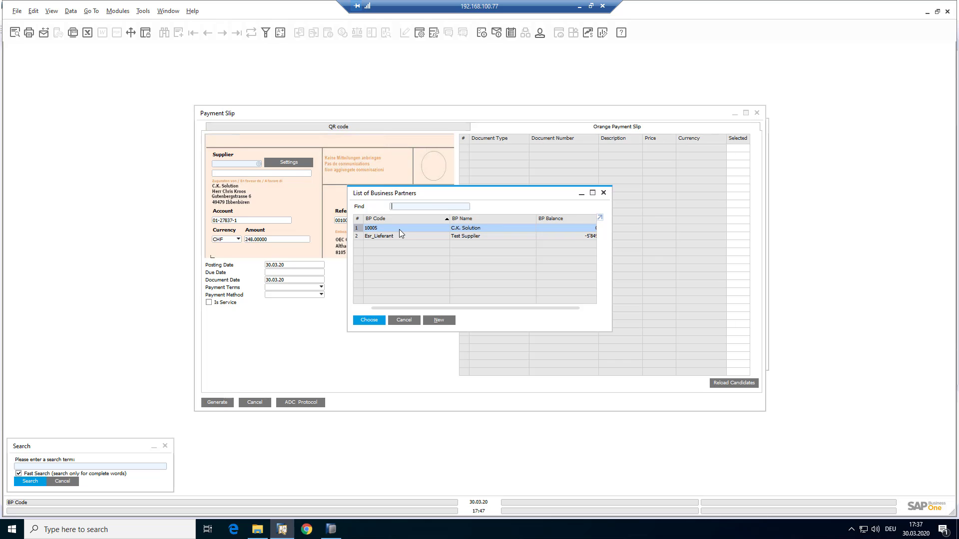
click(369, 320)
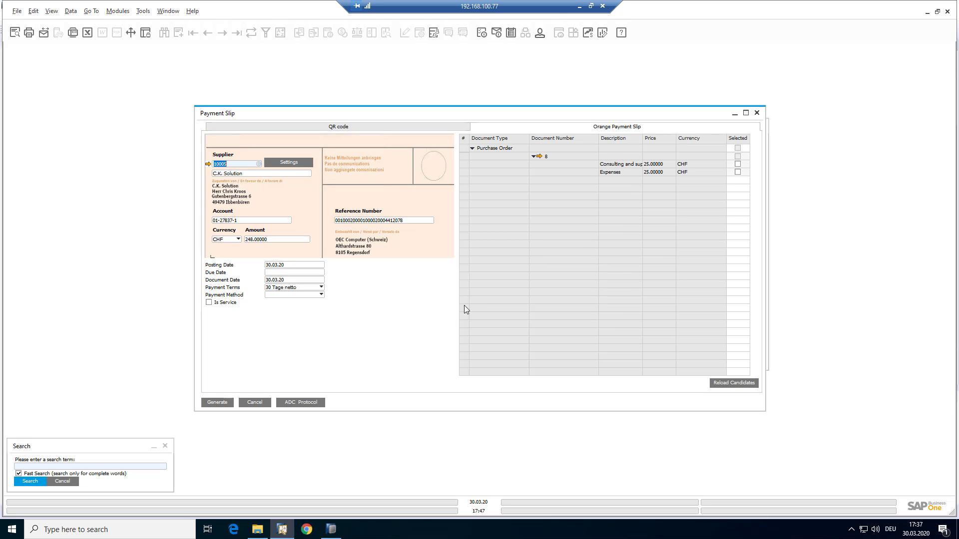
mouse_move(619, 128)
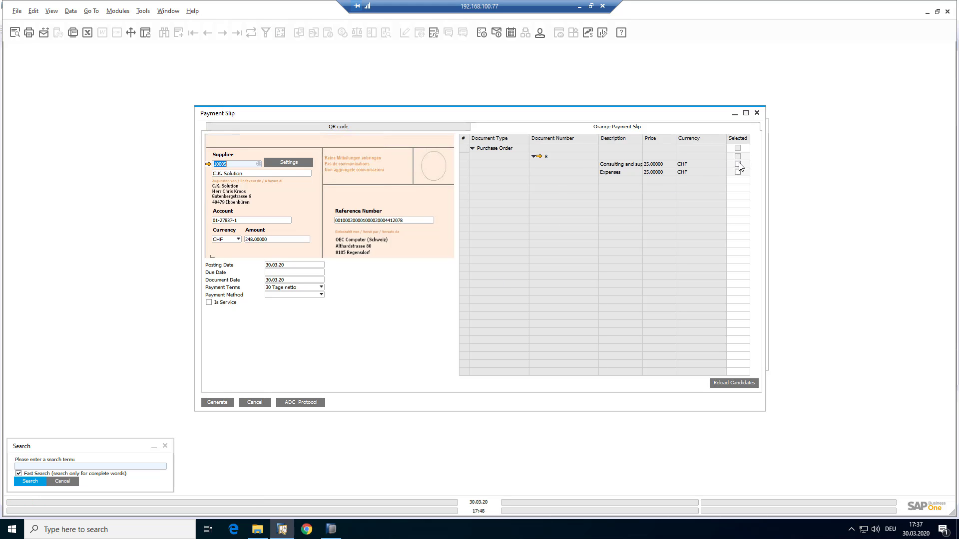
Step: Select the Consulting and support line, set due date 30.03.20 and generate the document
click(737, 163)
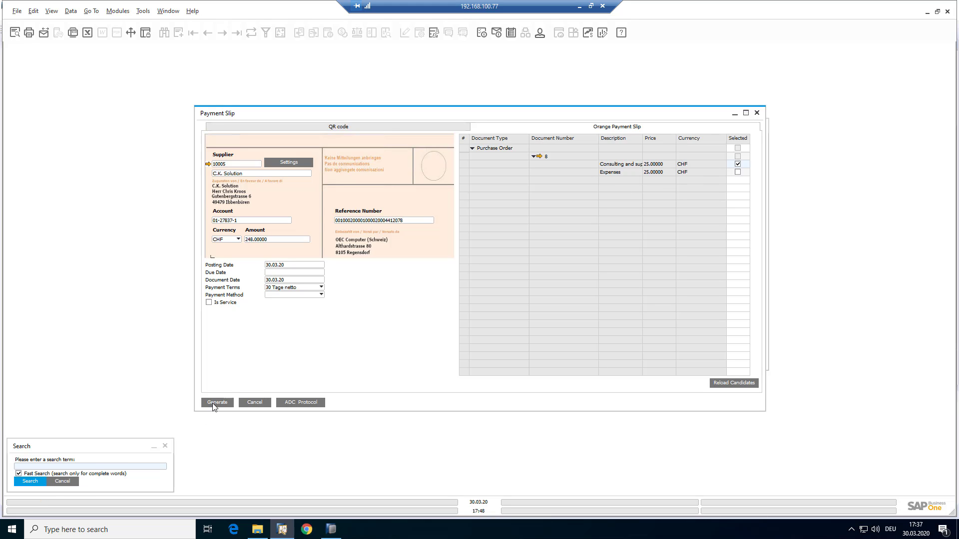
click(218, 402)
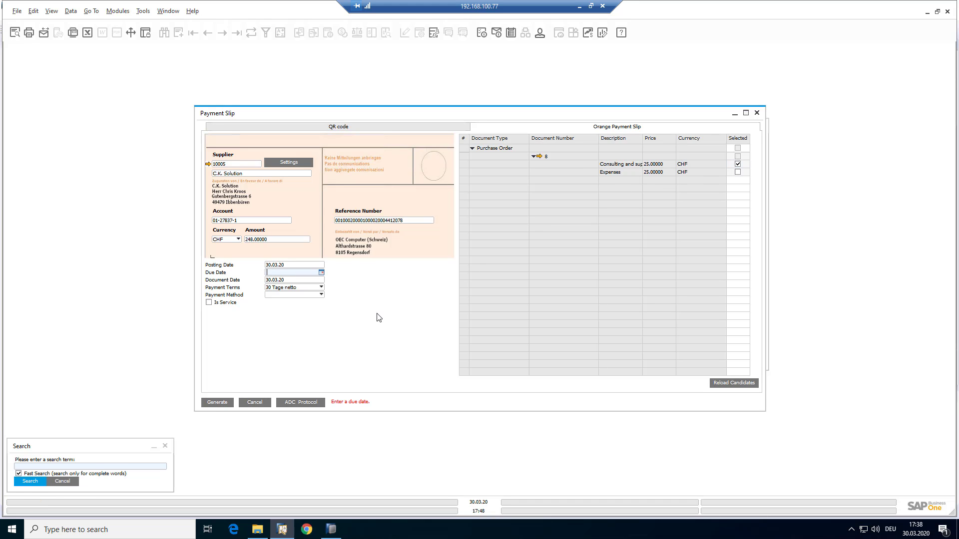
click(322, 272)
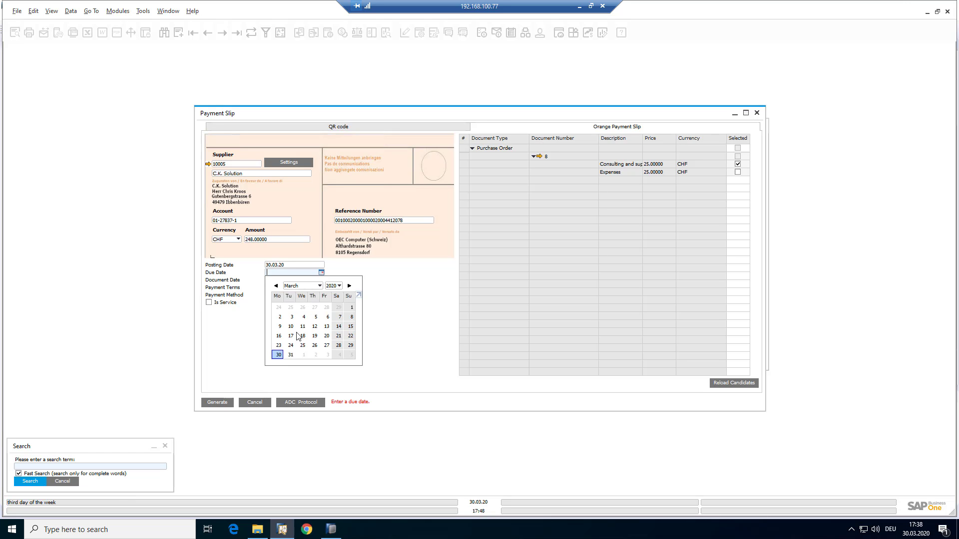
click(278, 355)
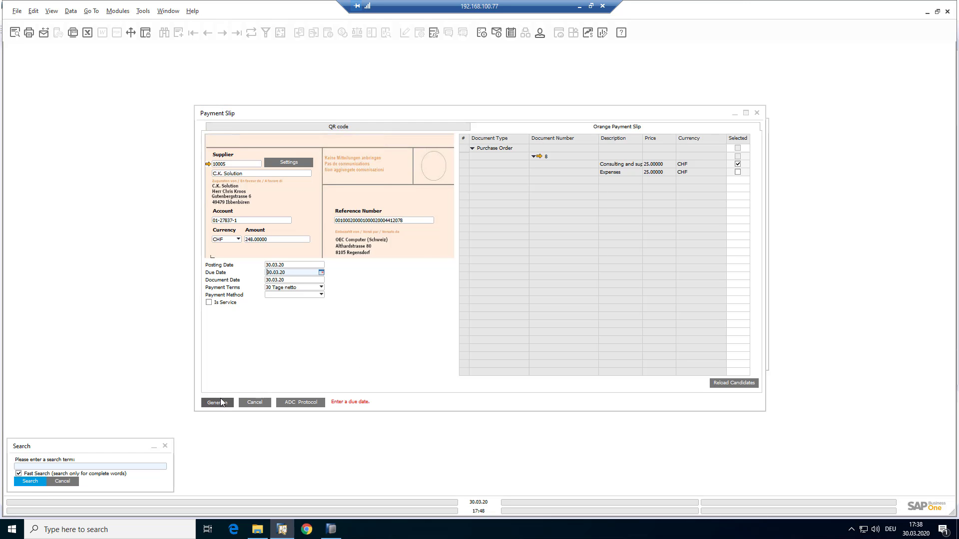
click(216, 402)
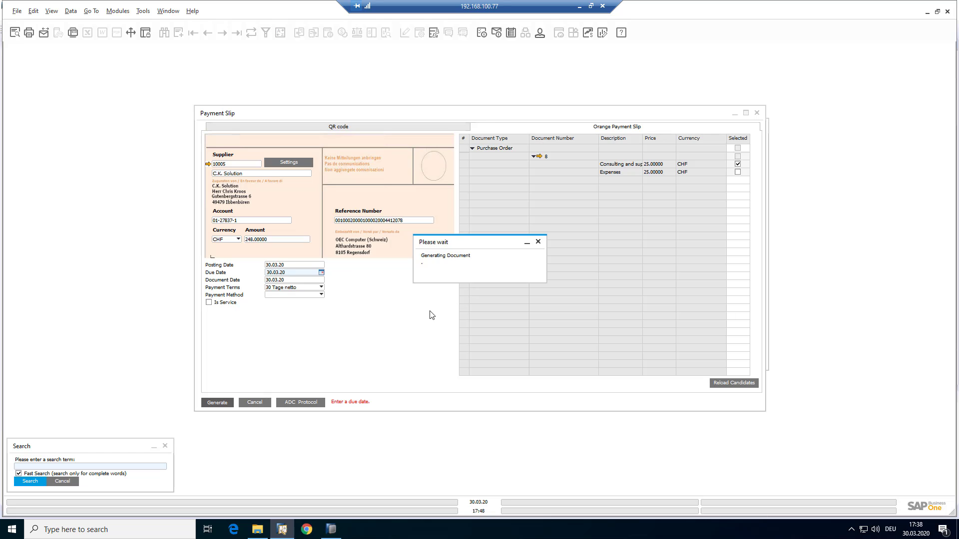
Step: Review the generated A/P invoice draft and the vendor's payment terms in Business Partner Master Data
click(217, 402)
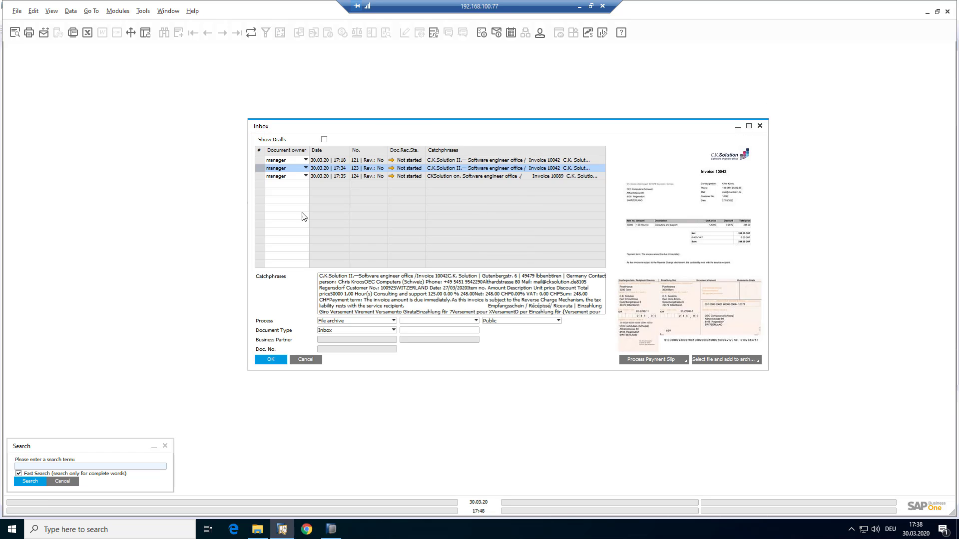
click(324, 139)
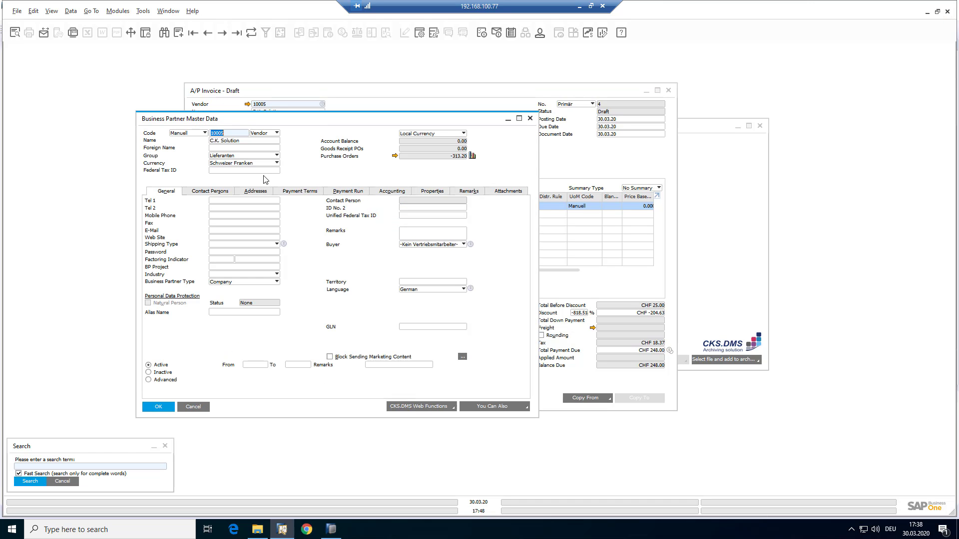
click(301, 190)
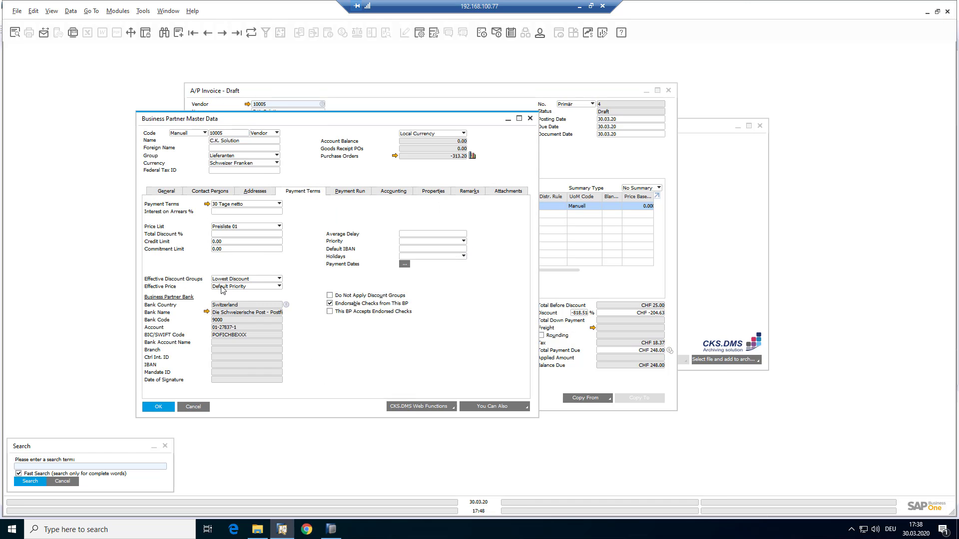
mouse_move(182, 272)
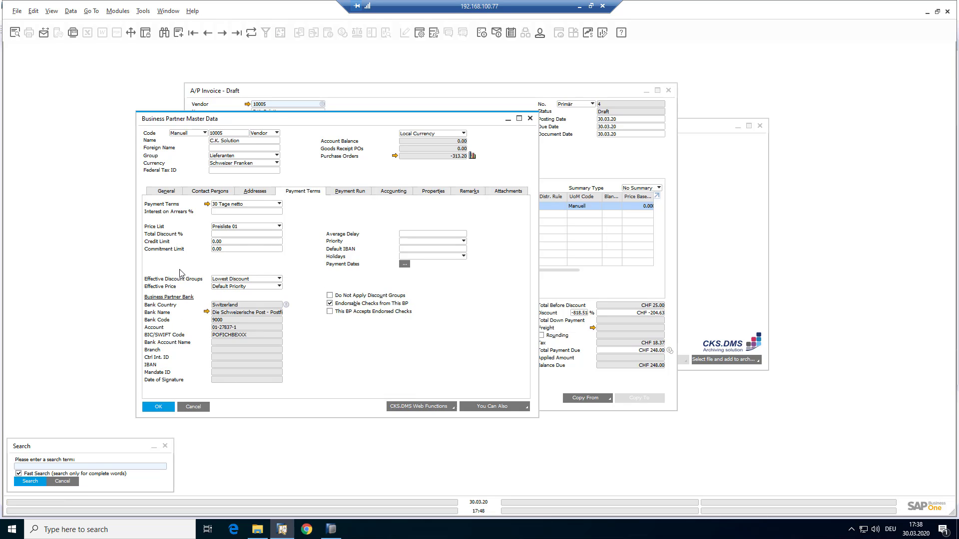
mouse_move(530, 118)
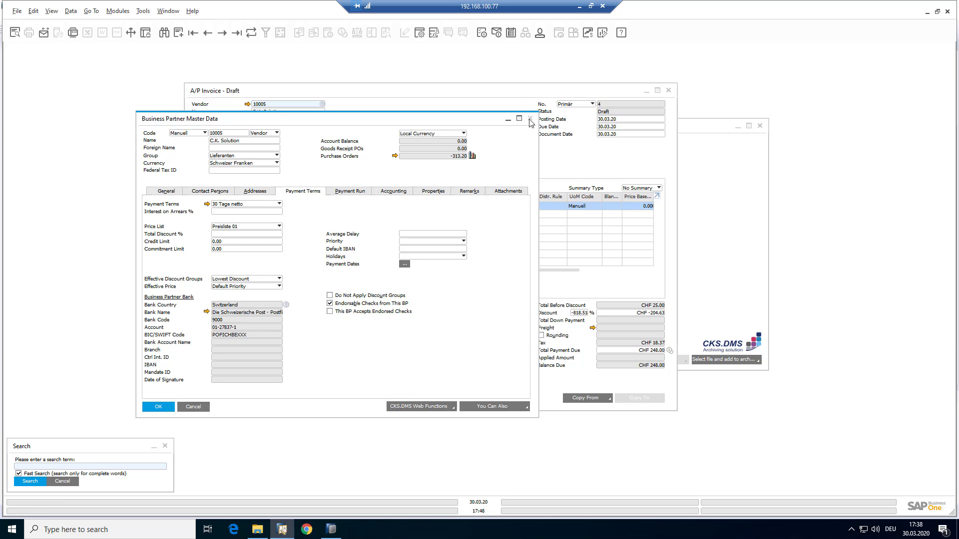
click(529, 120)
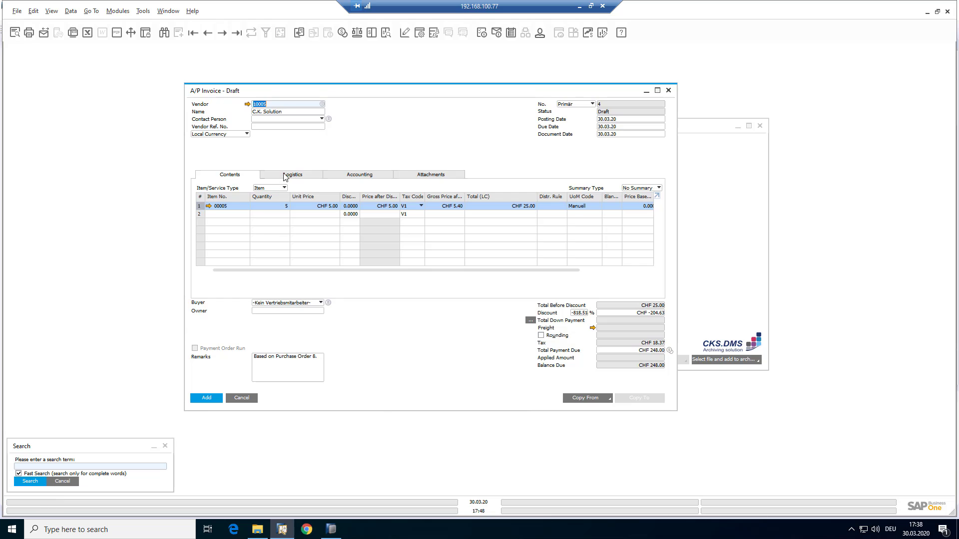
Step: Check the Logistics details, then add the draft as a final A/P invoice, confirming the warning
click(295, 173)
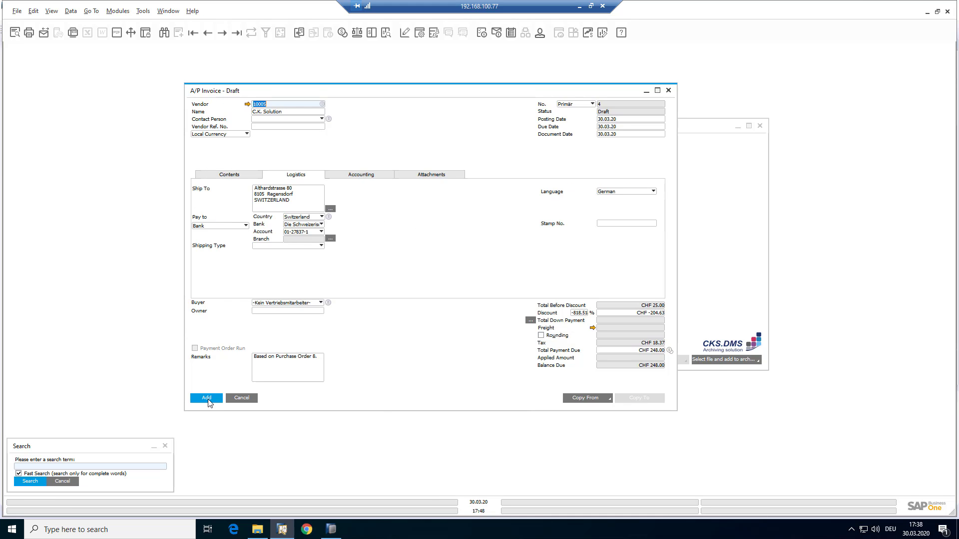
click(206, 398)
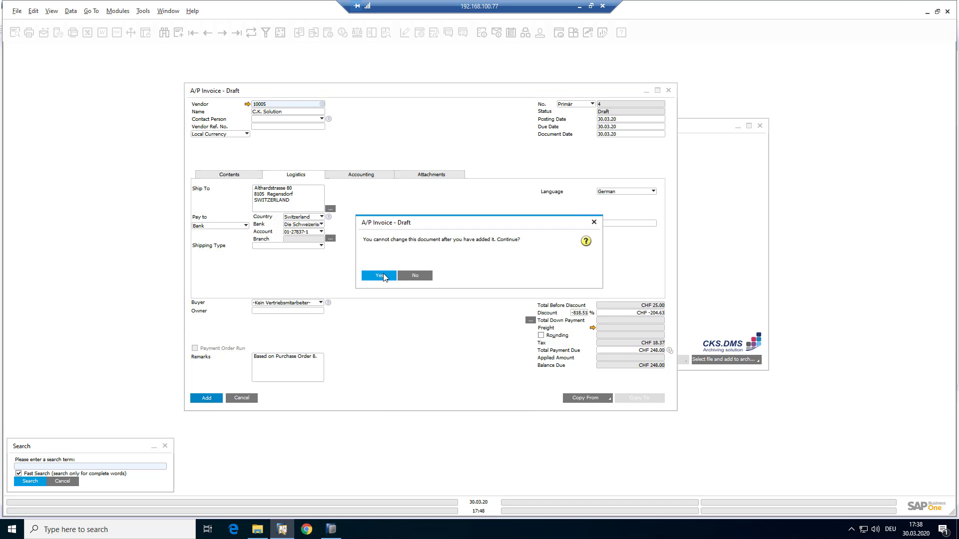
click(378, 275)
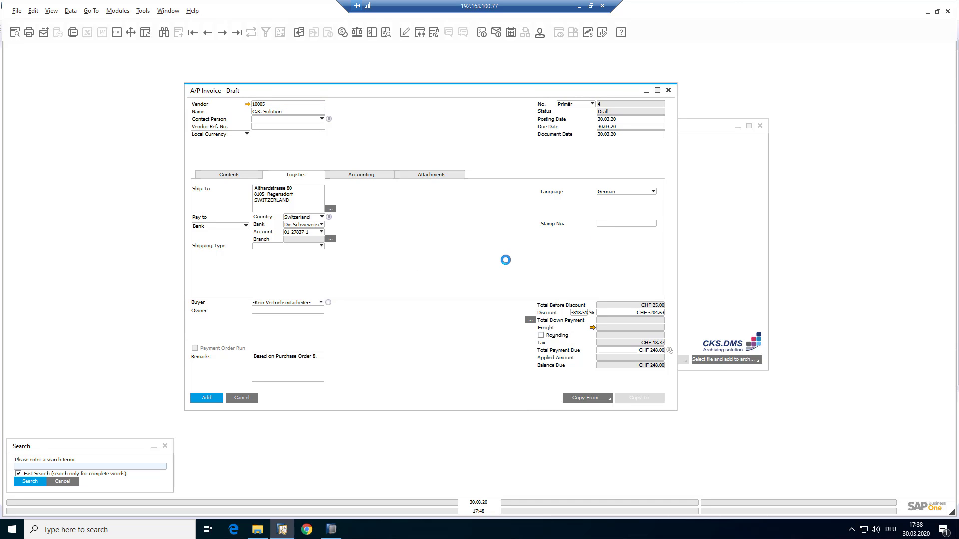
click(206, 398)
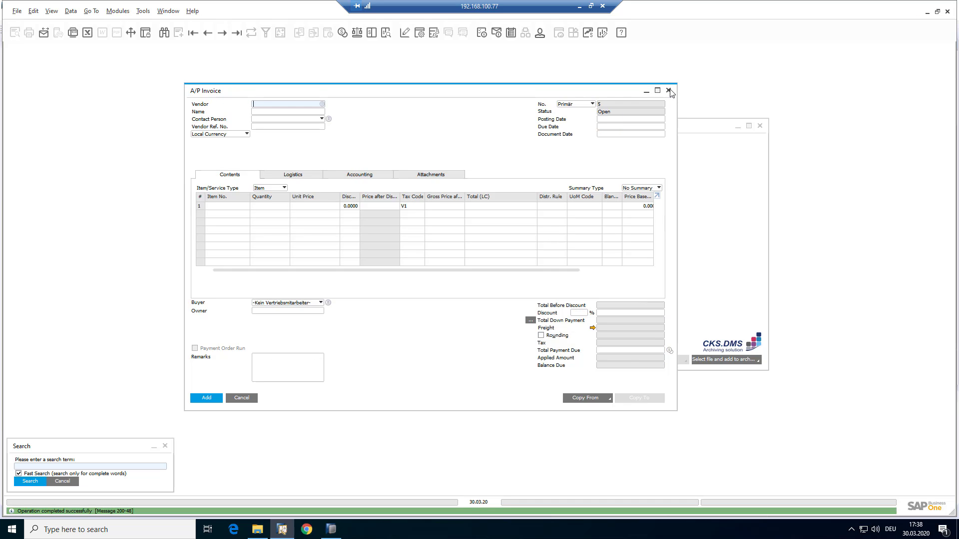
Step: Review the archive entries for invoice 10042 and close the invoice and archive windows
click(669, 90)
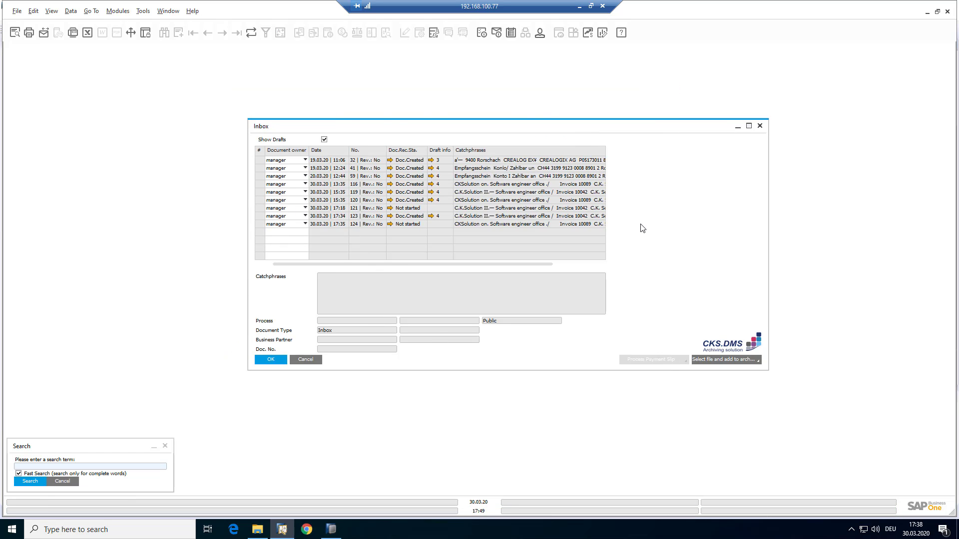
mouse_move(346, 259)
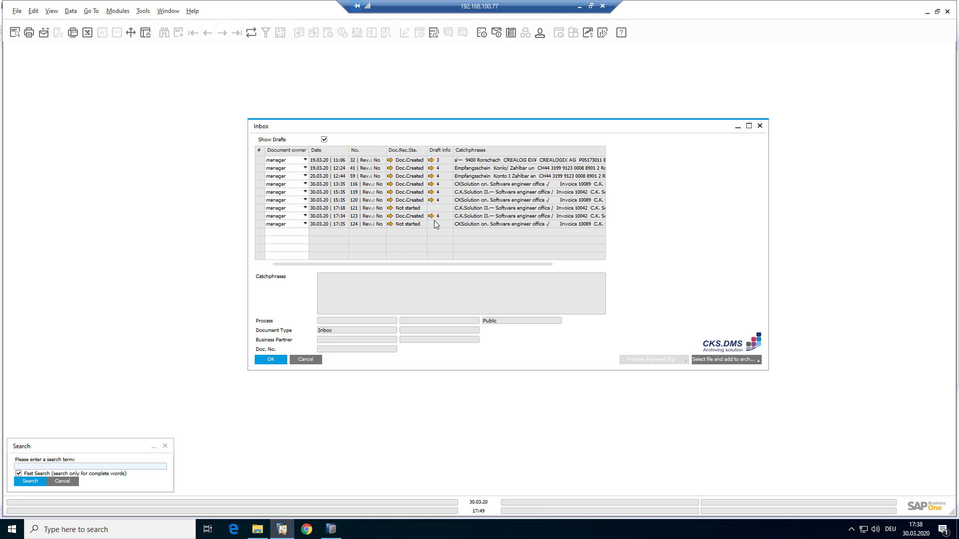
mouse_move(440, 215)
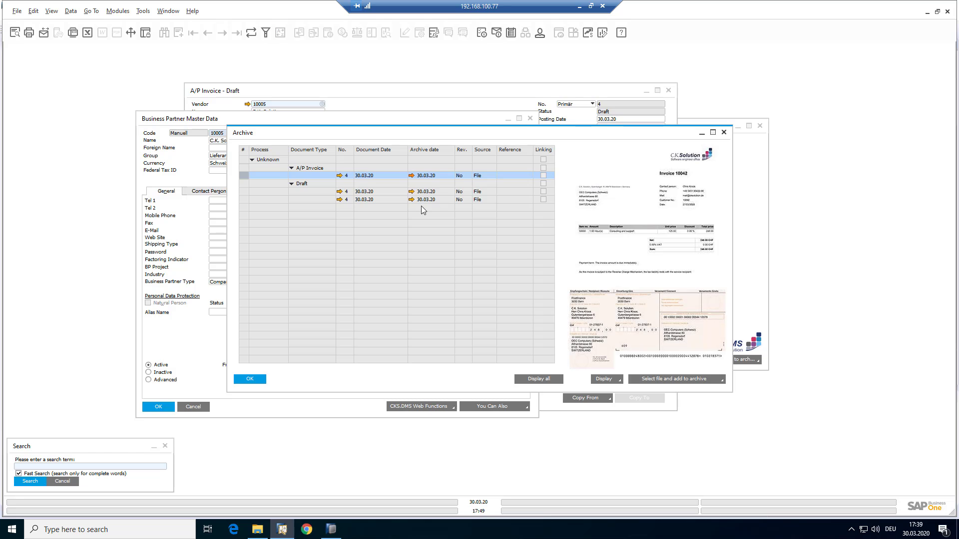
click(725, 132)
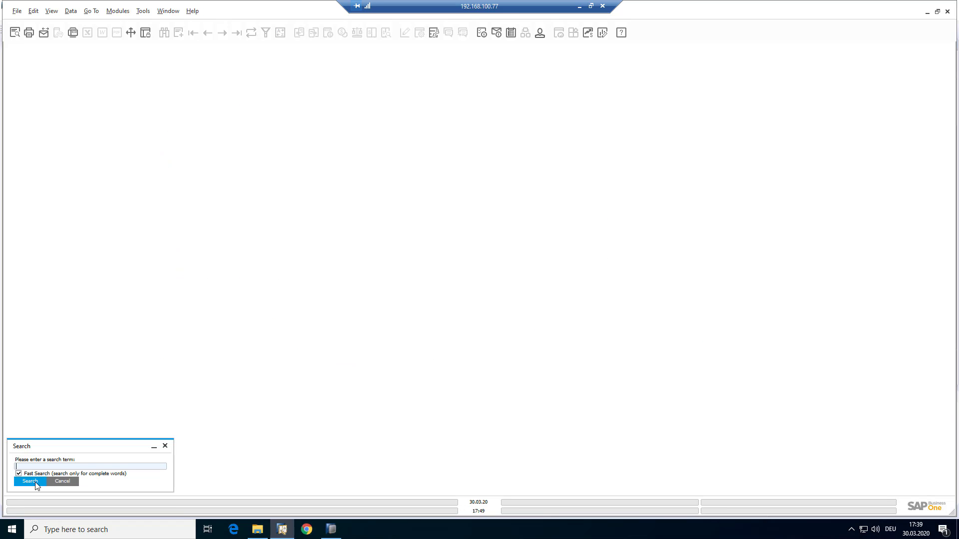
Step: Run a fast archive search for 'Phone' returning six matching documents
text(P)
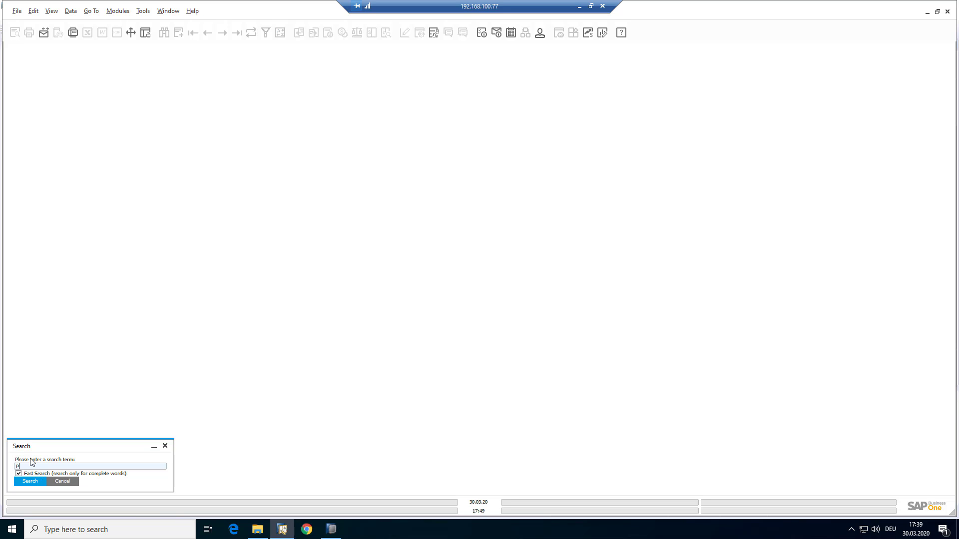
text(Phone)
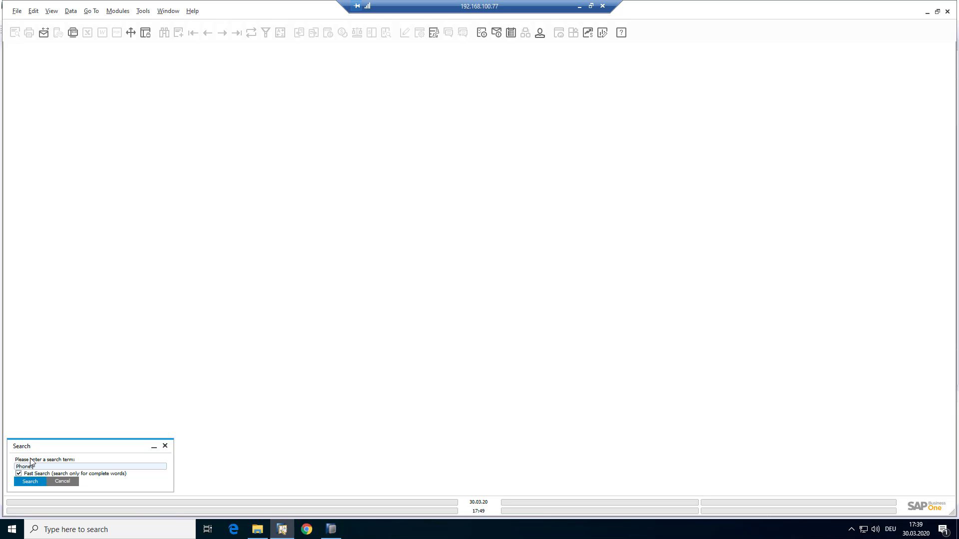
click(30, 481)
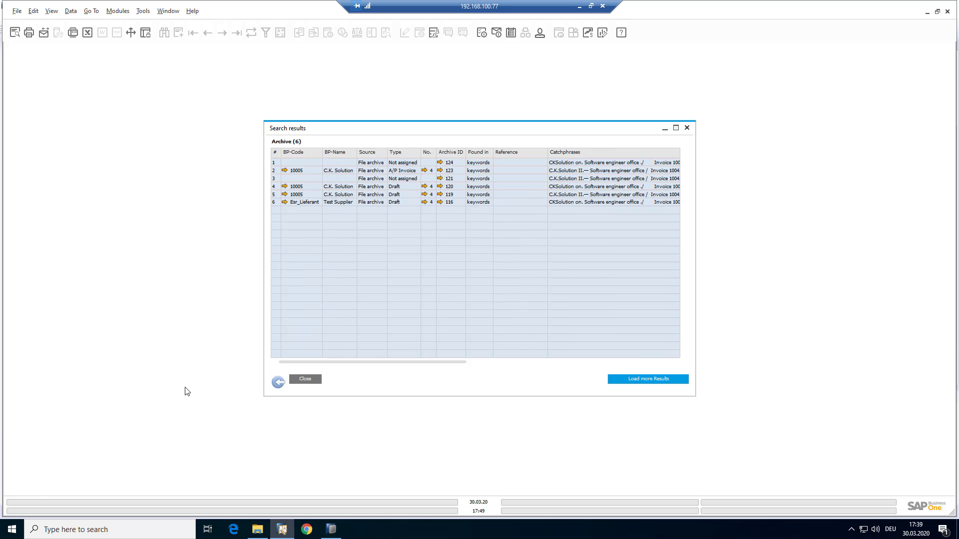
mouse_move(468, 145)
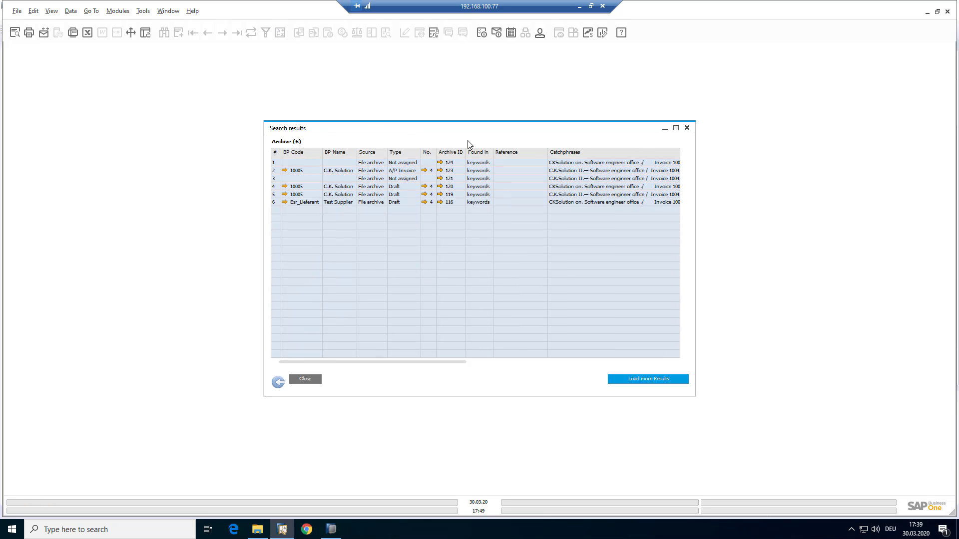
mouse_move(685, 128)
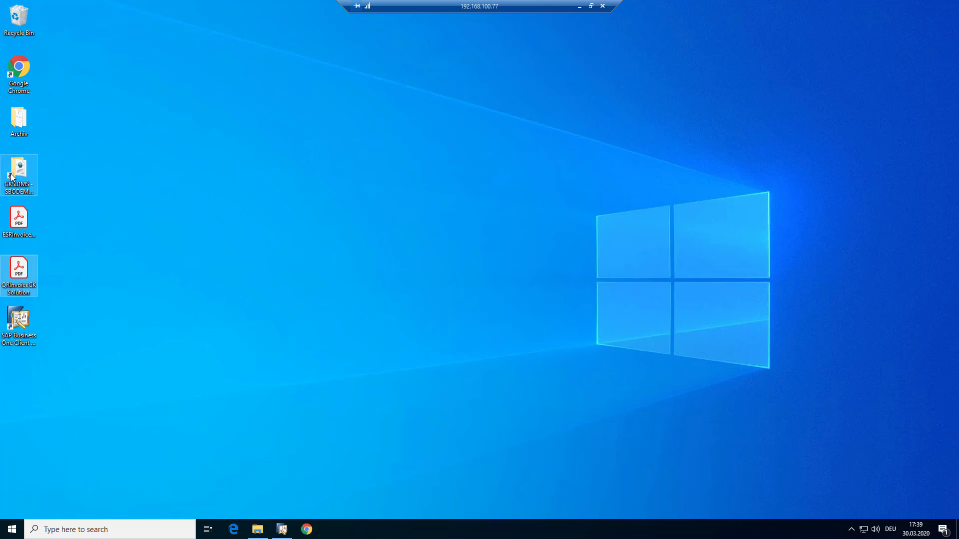
Step: Show the manager's LocalArchiving folder with its freshly updated processing subfolder
click(256, 529)
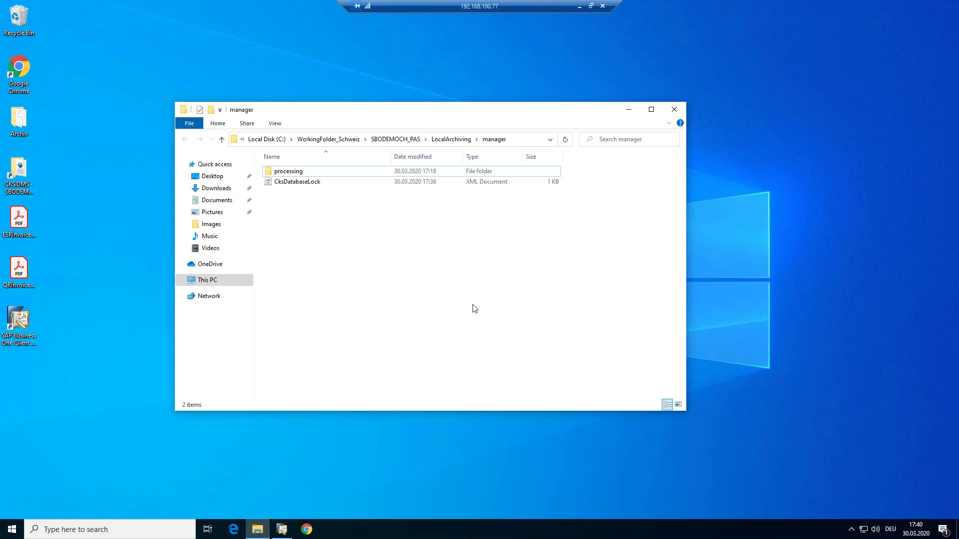
mouse_move(489, 307)
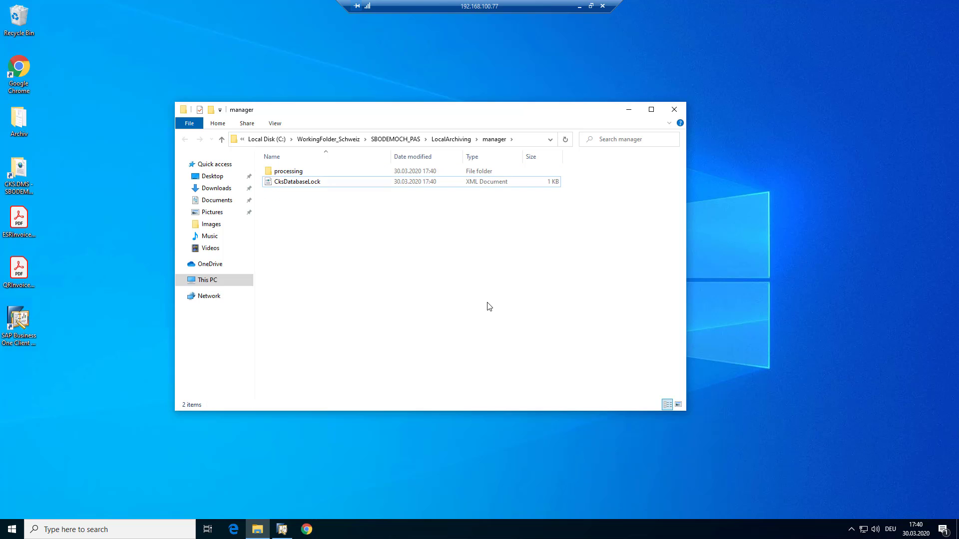
mouse_move(293, 530)
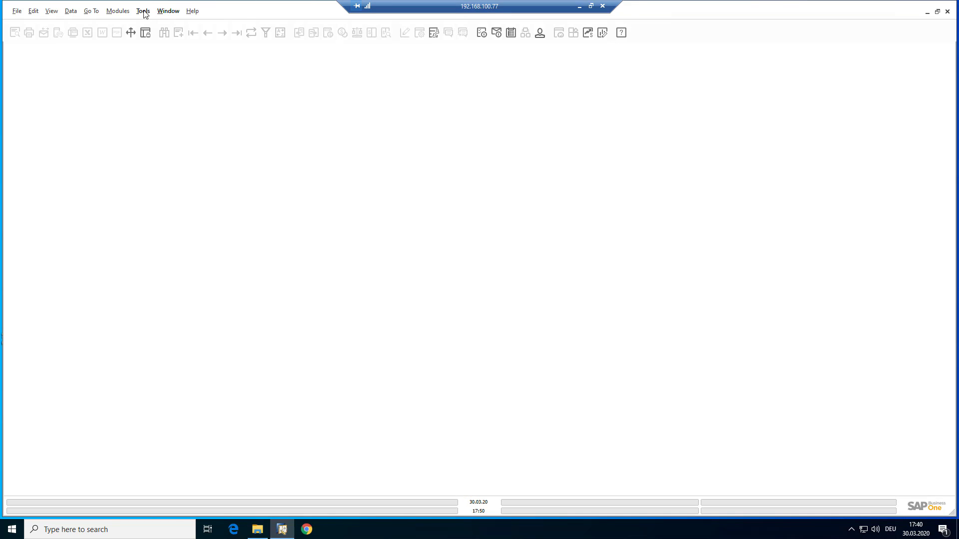
Step: From Tools > Inbox, select Invoice 10089 and start Process Payment Slip on it
click(119, 11)
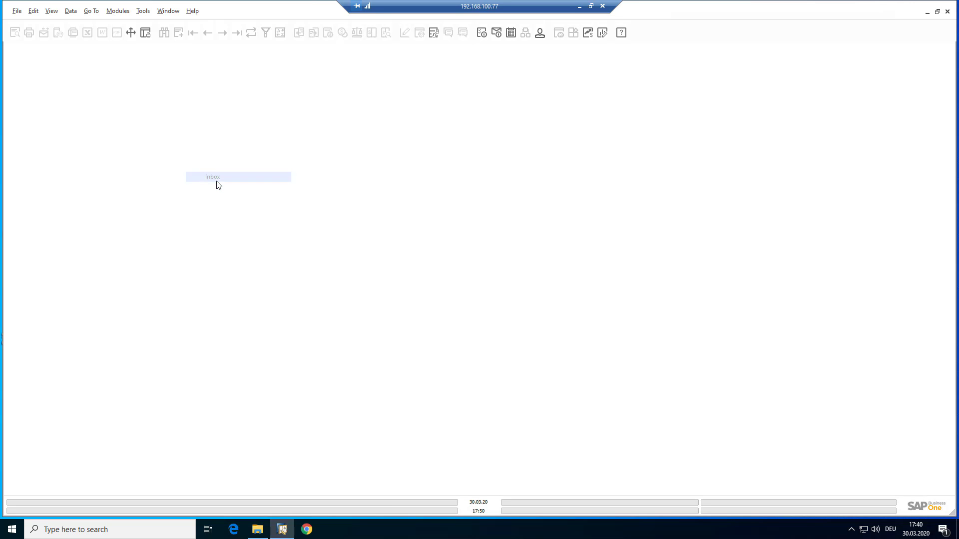
click(213, 177)
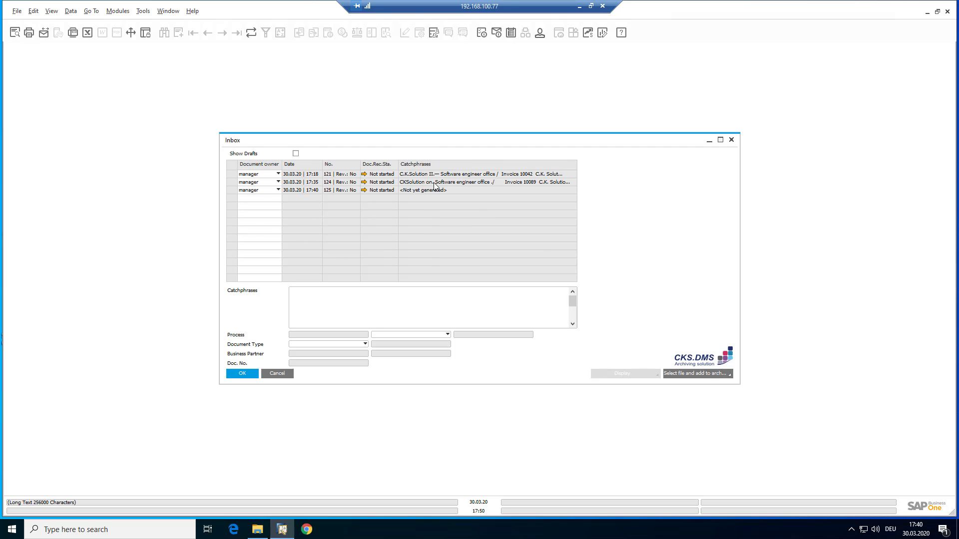
click(447, 181)
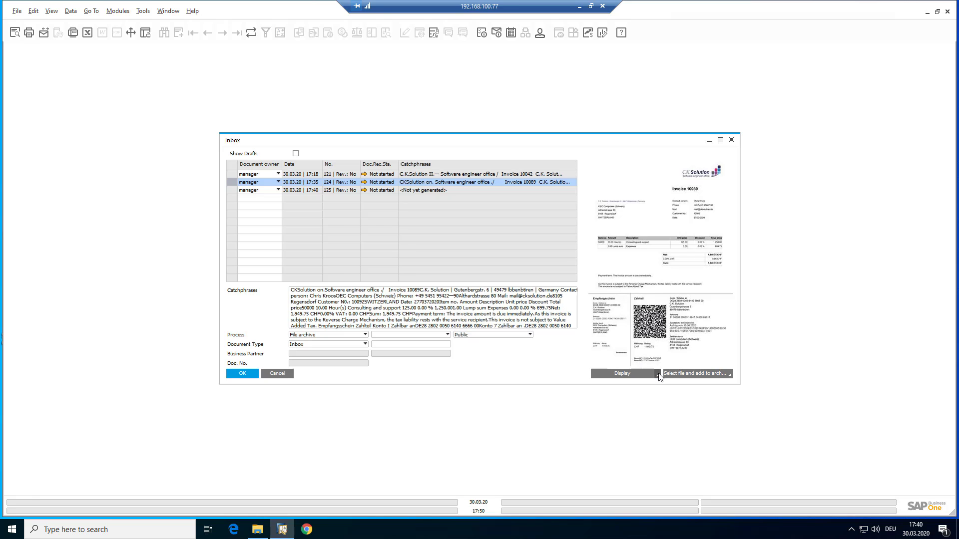
mouse_move(624, 414)
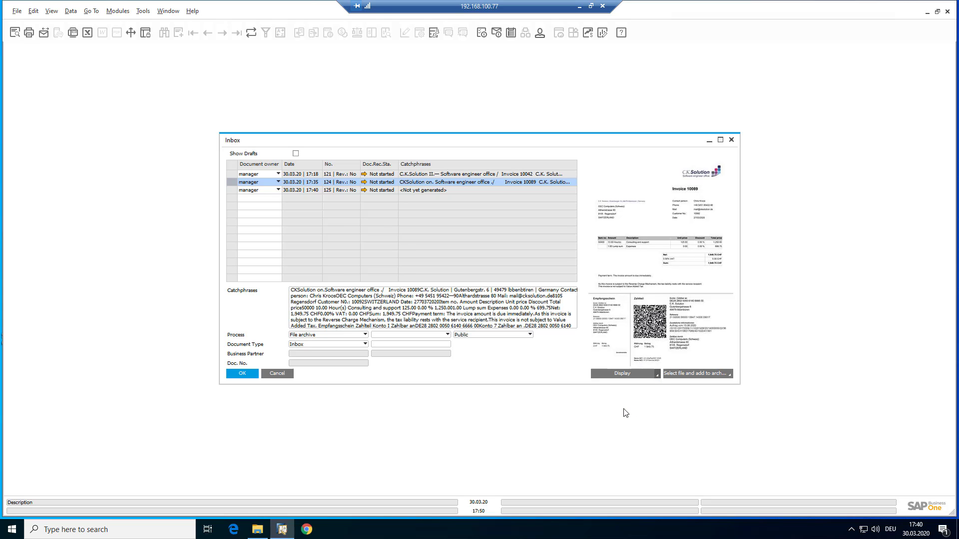
click(624, 373)
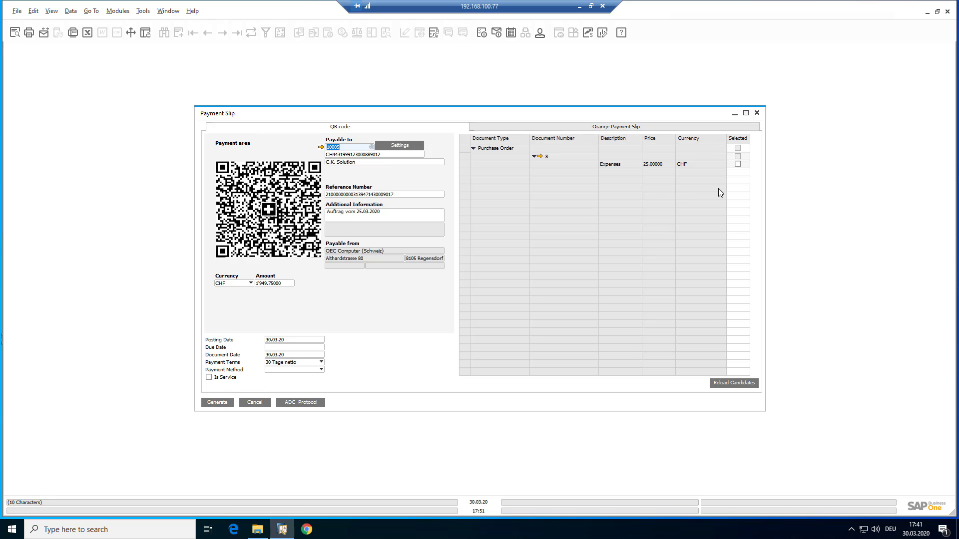
Step: Flag Is Service, select purchase order 9's Maintenance line, generate the draft and show drafts in the inbox
click(737, 163)
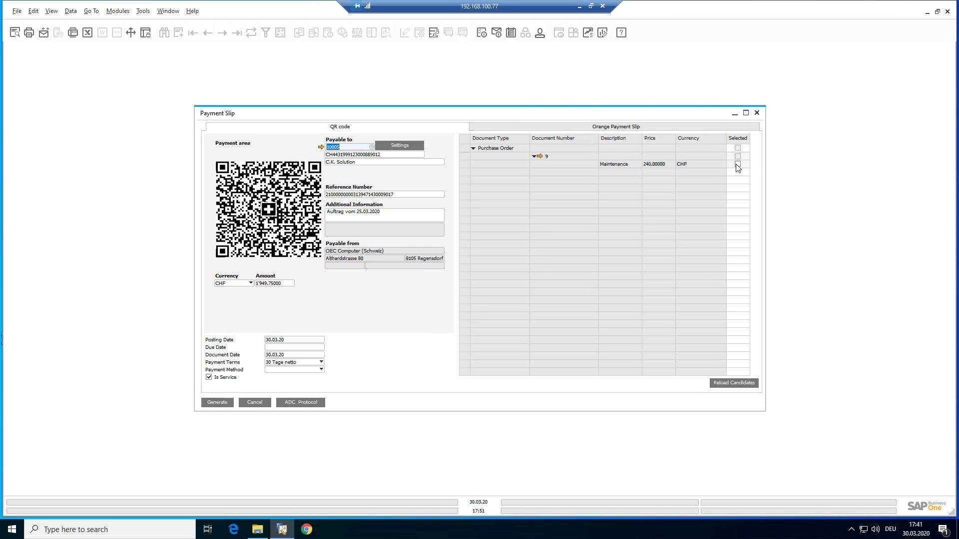
click(737, 164)
text(30.03.20)
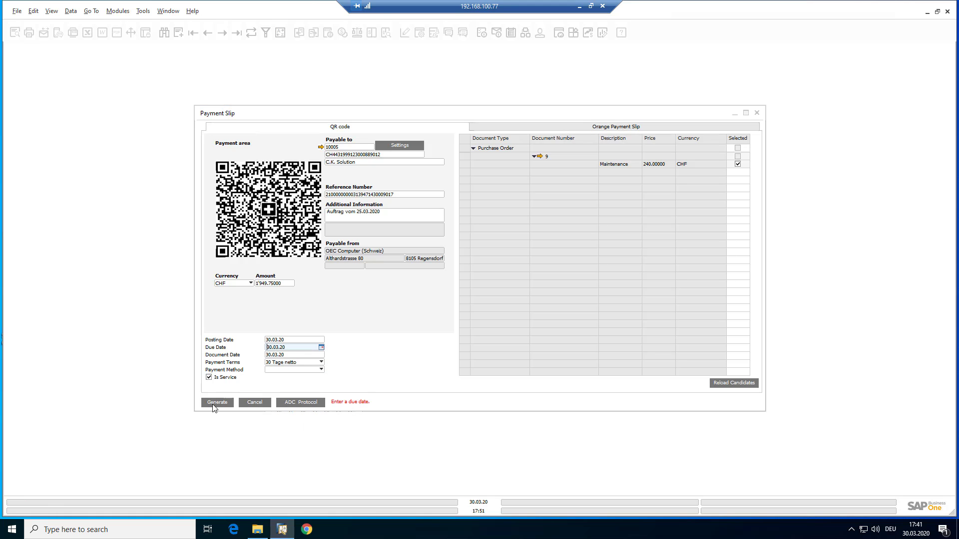
click(217, 403)
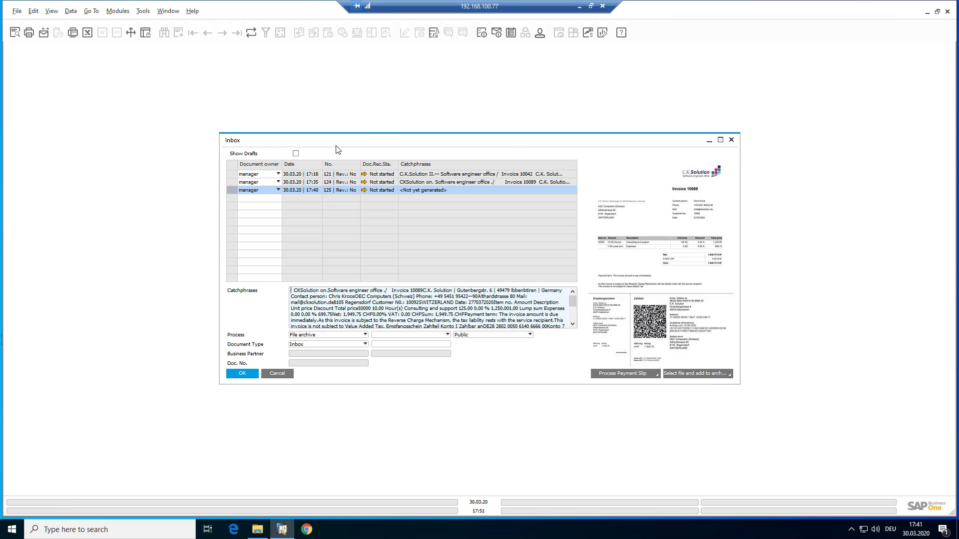
click(296, 152)
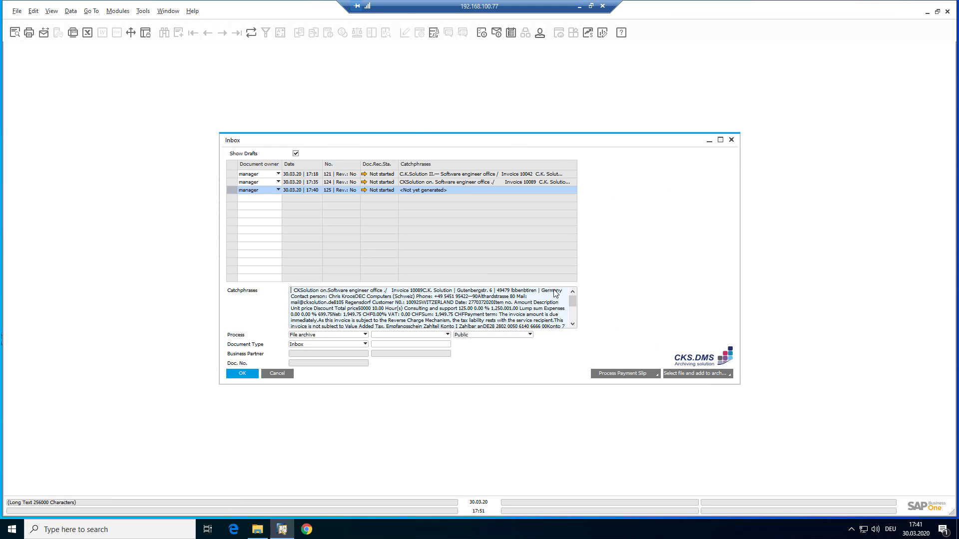